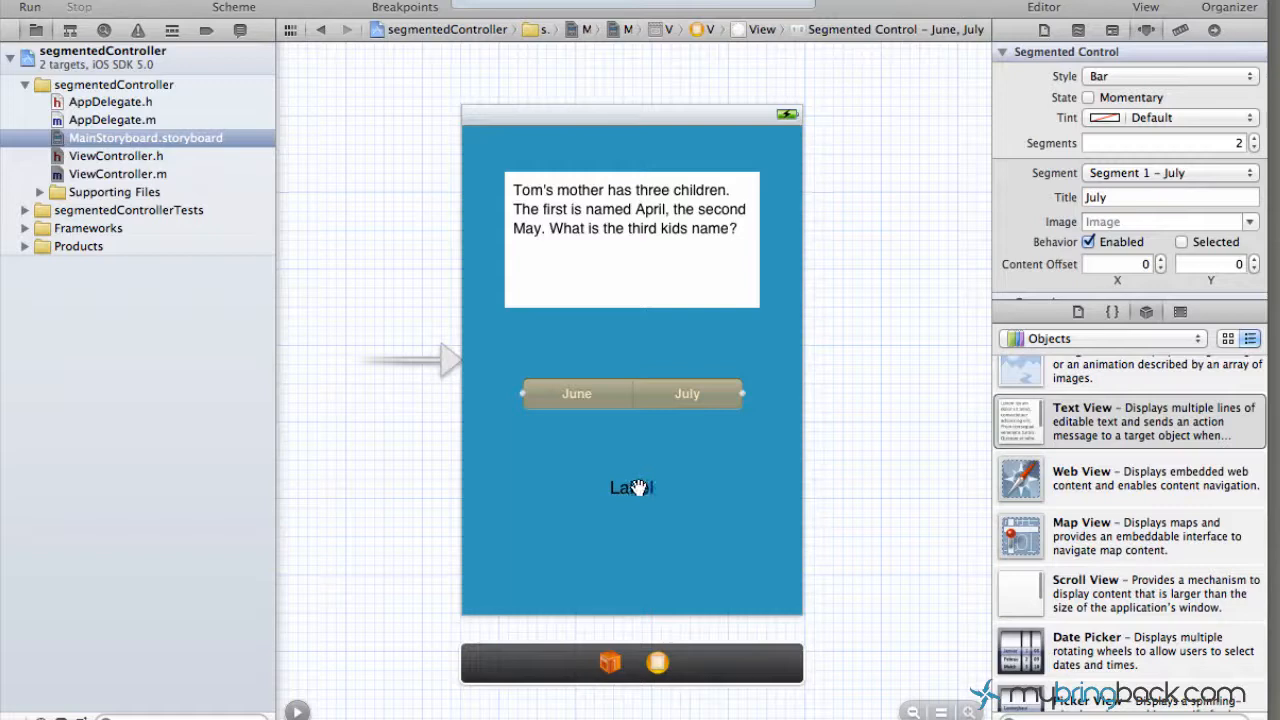
# Edit the storyboard label so it reads 'Select an Answer.' and commit the change.
pyautogui.click(632, 488)
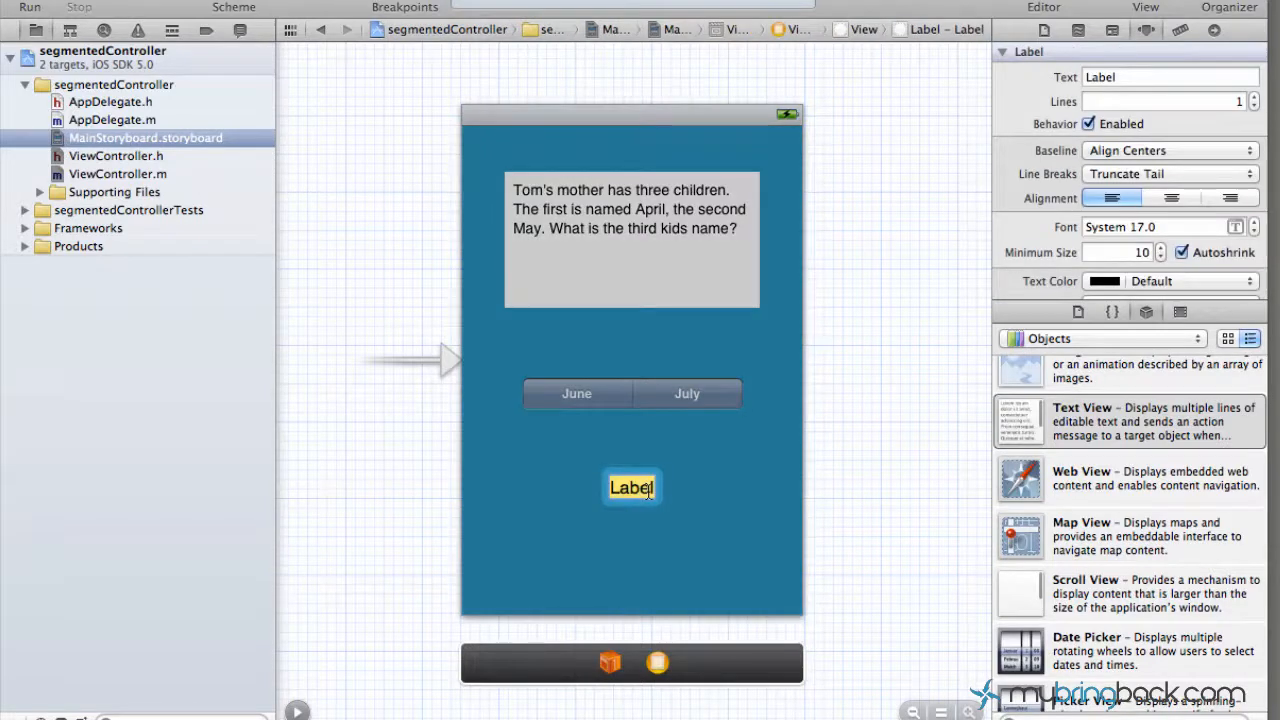
pyautogui.write('S')
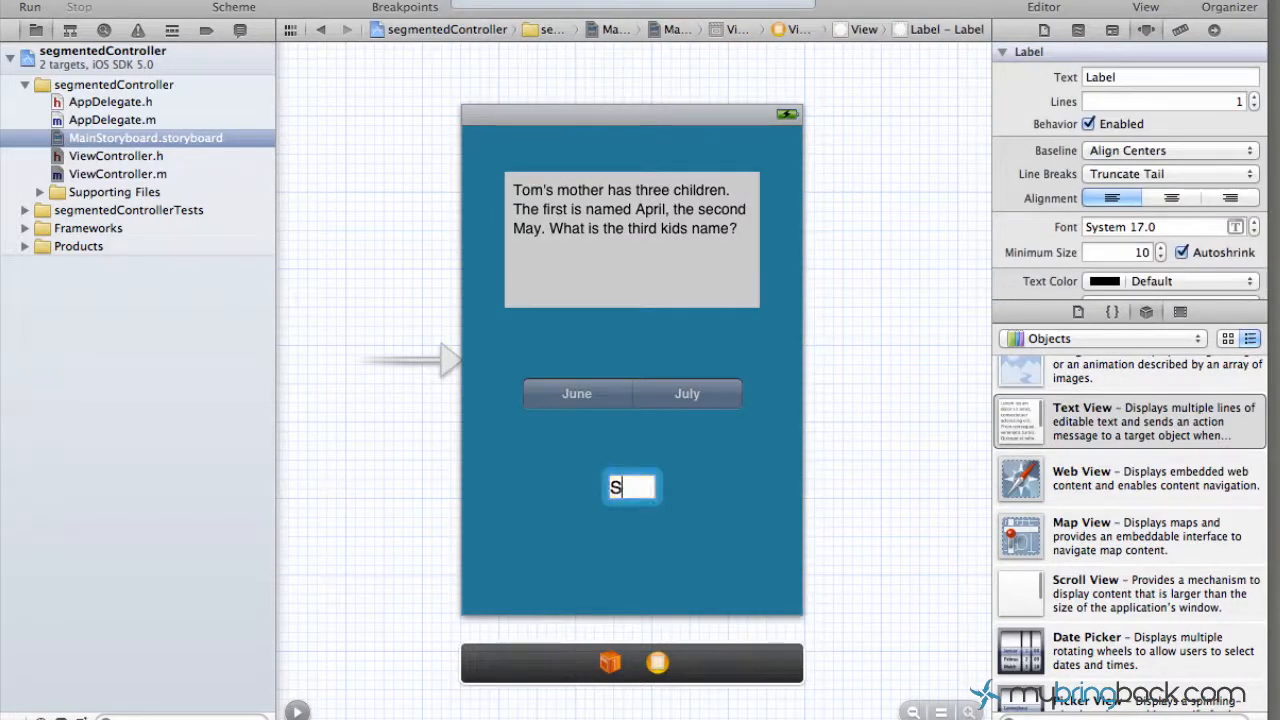
pyautogui.write('e')
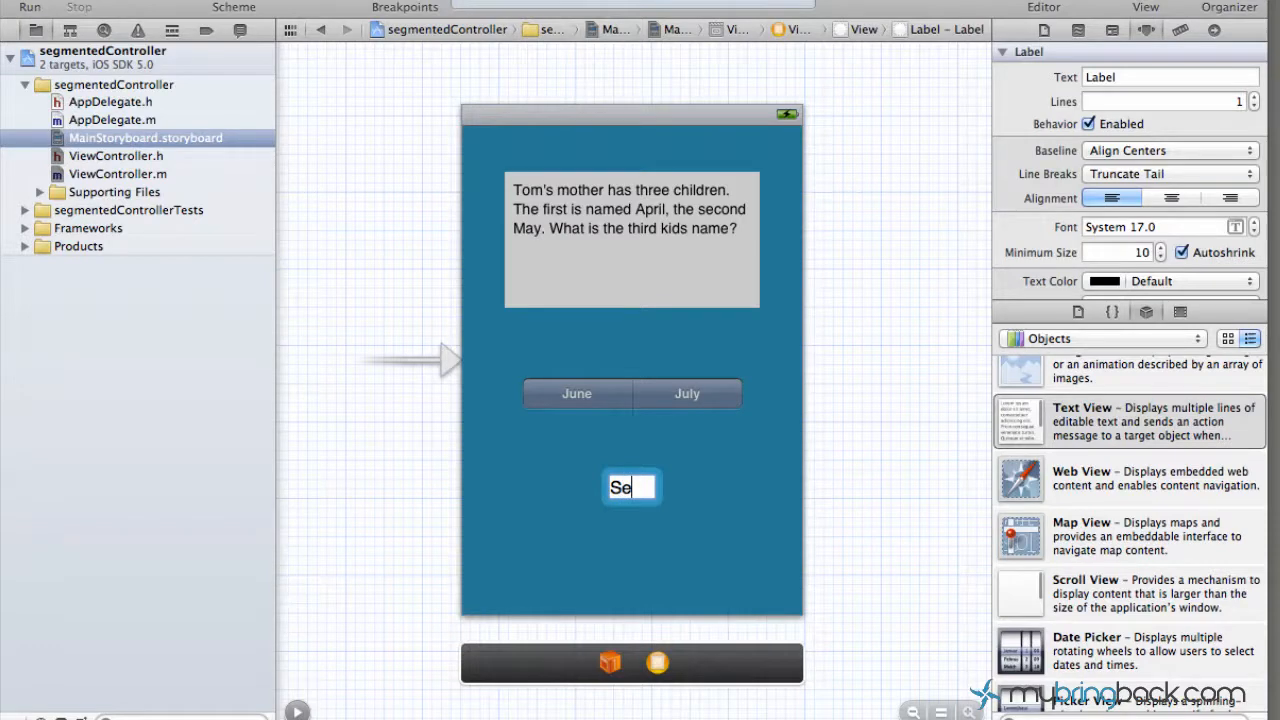
pyautogui.write('lect an A')
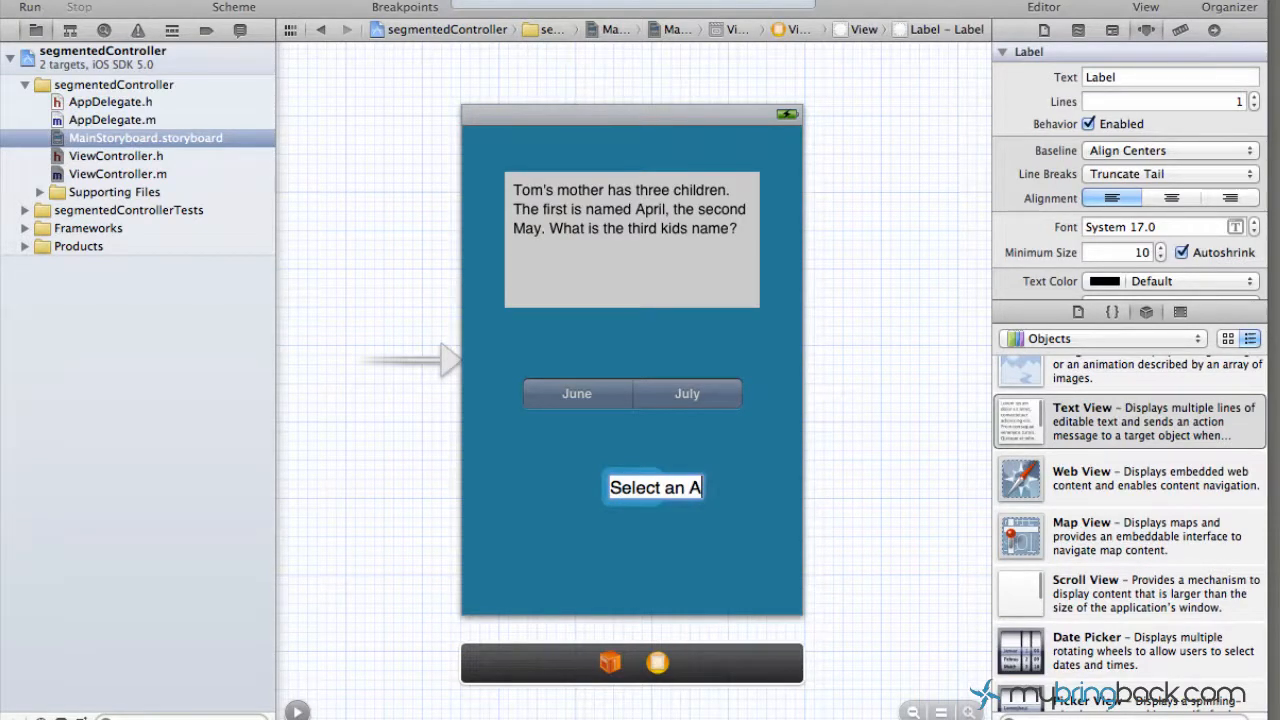
pyautogui.write('nswer')
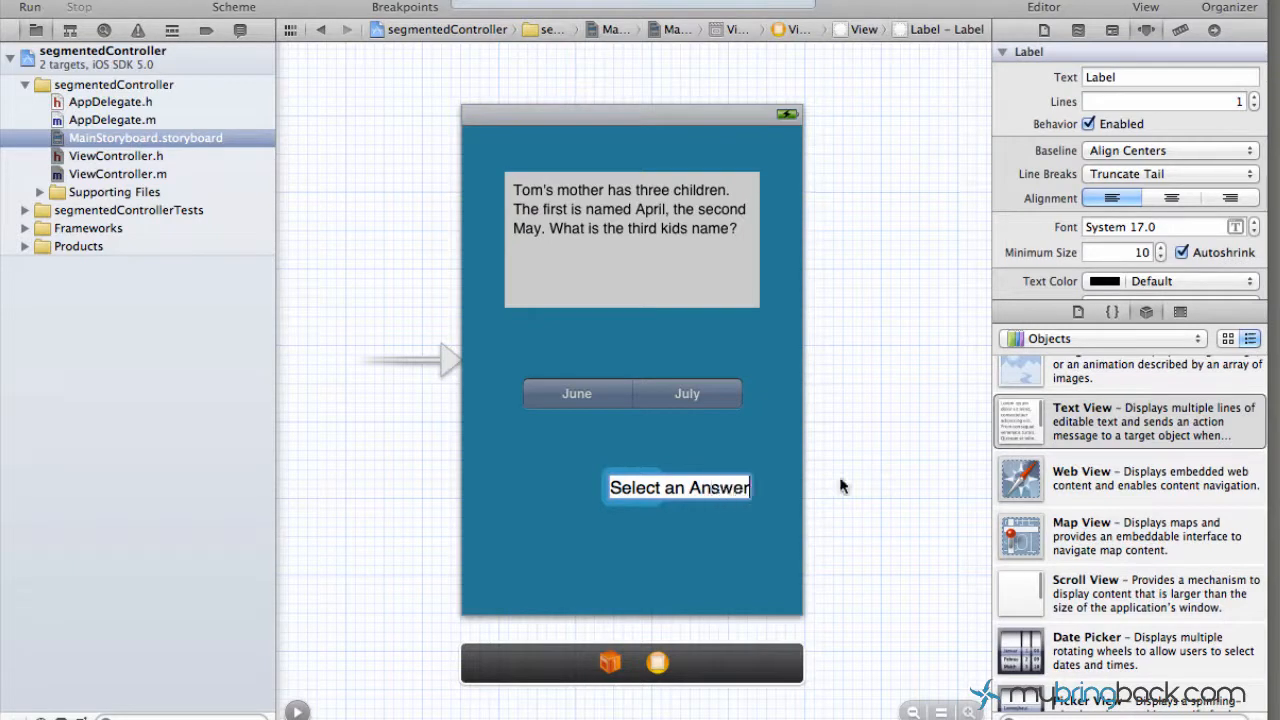
pyautogui.write('.')
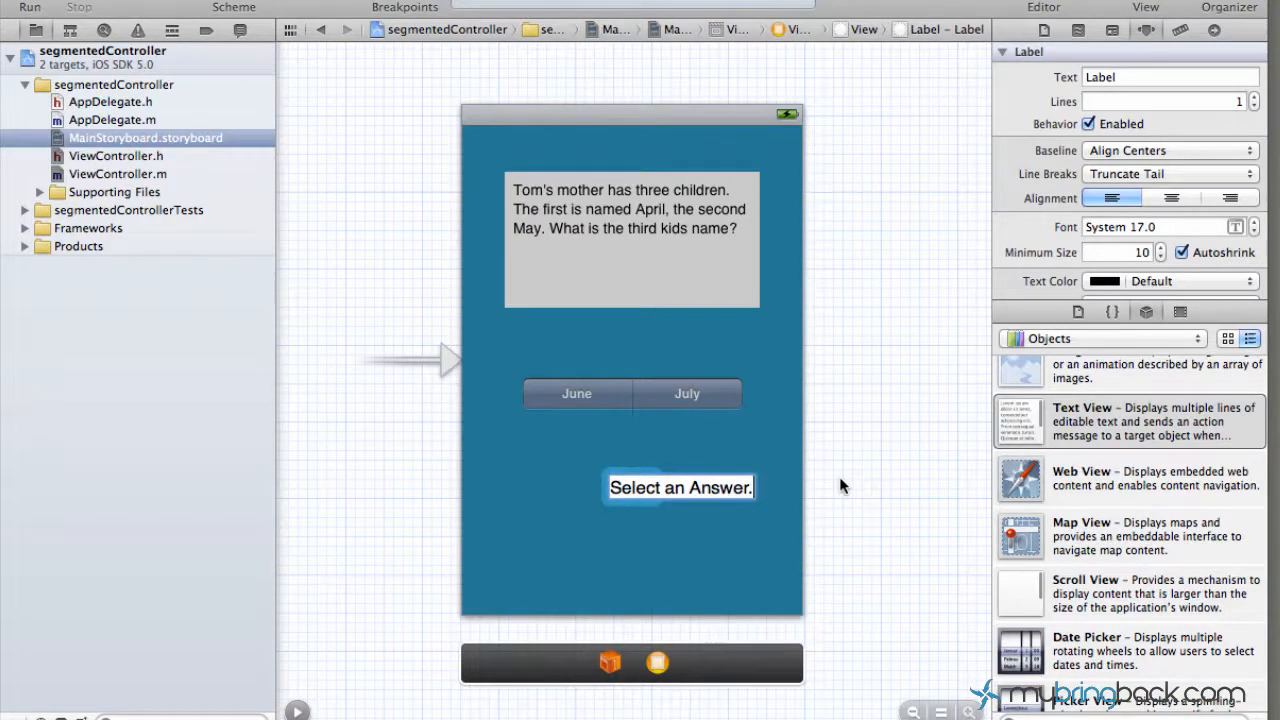
pyautogui.click(680, 488)
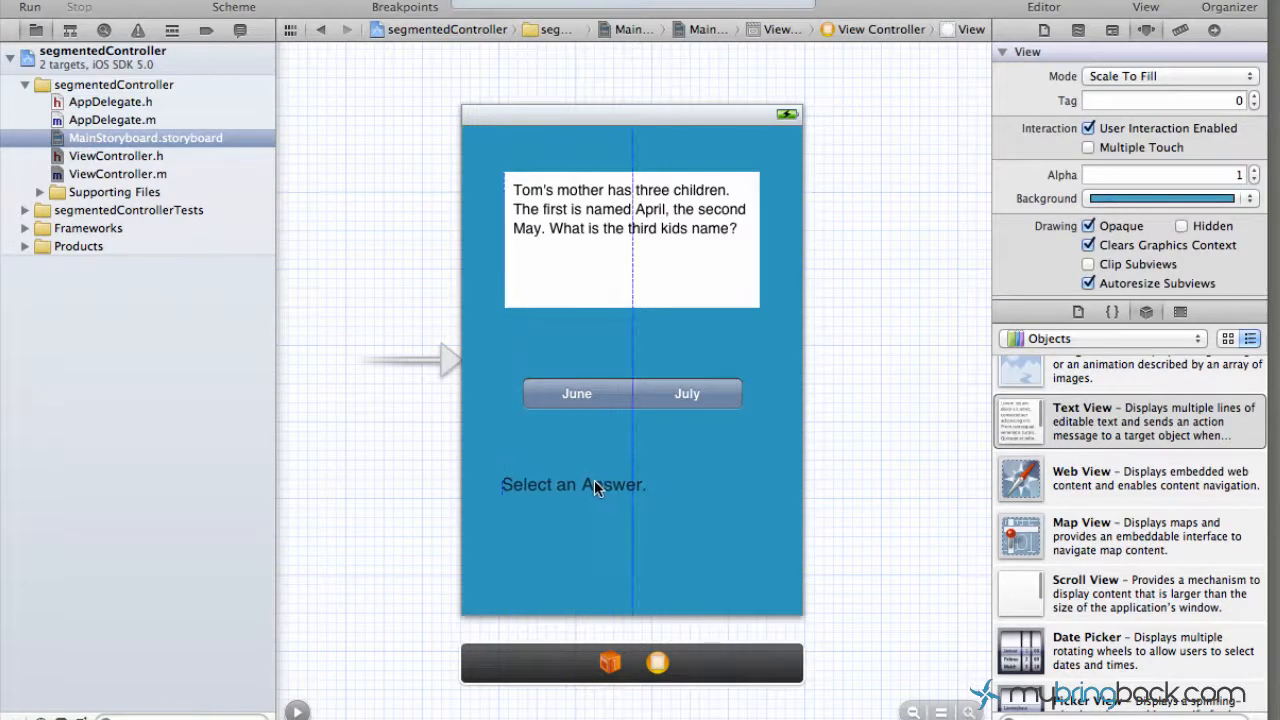
# Select the 'Select an Answer.' label and centre-align its text.
pyautogui.click(572, 484)
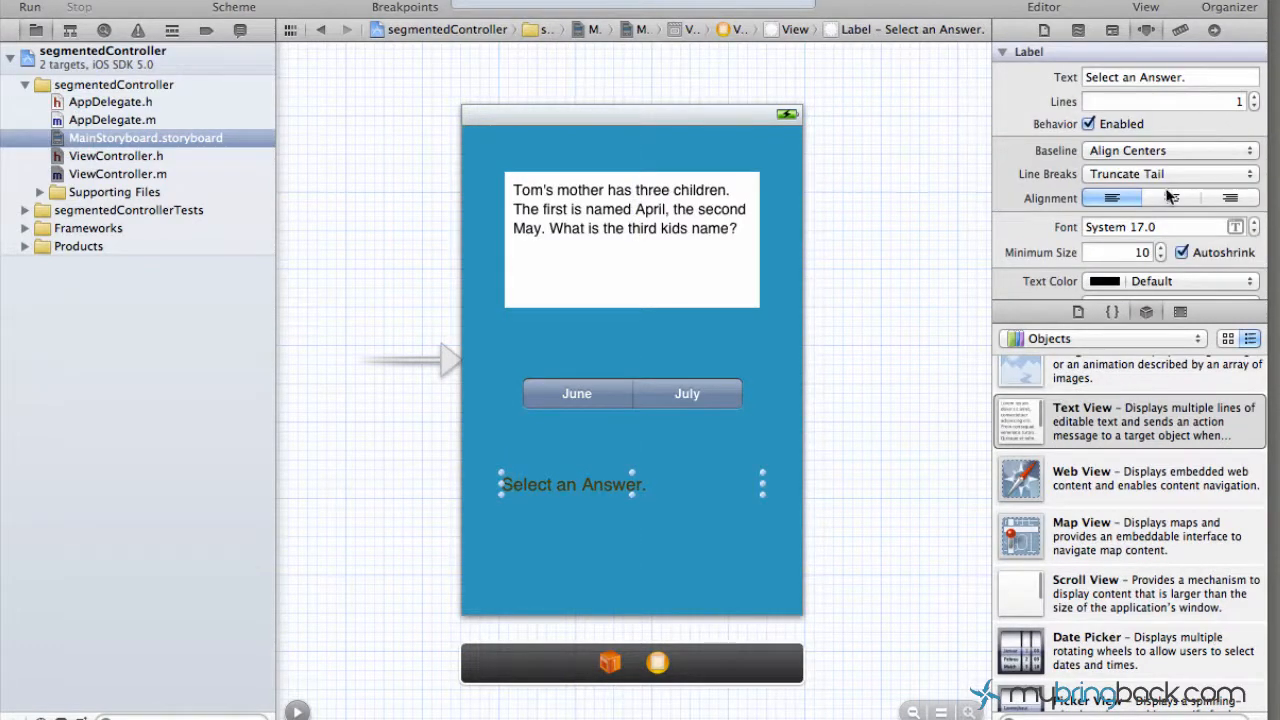
pyautogui.click(1170, 198)
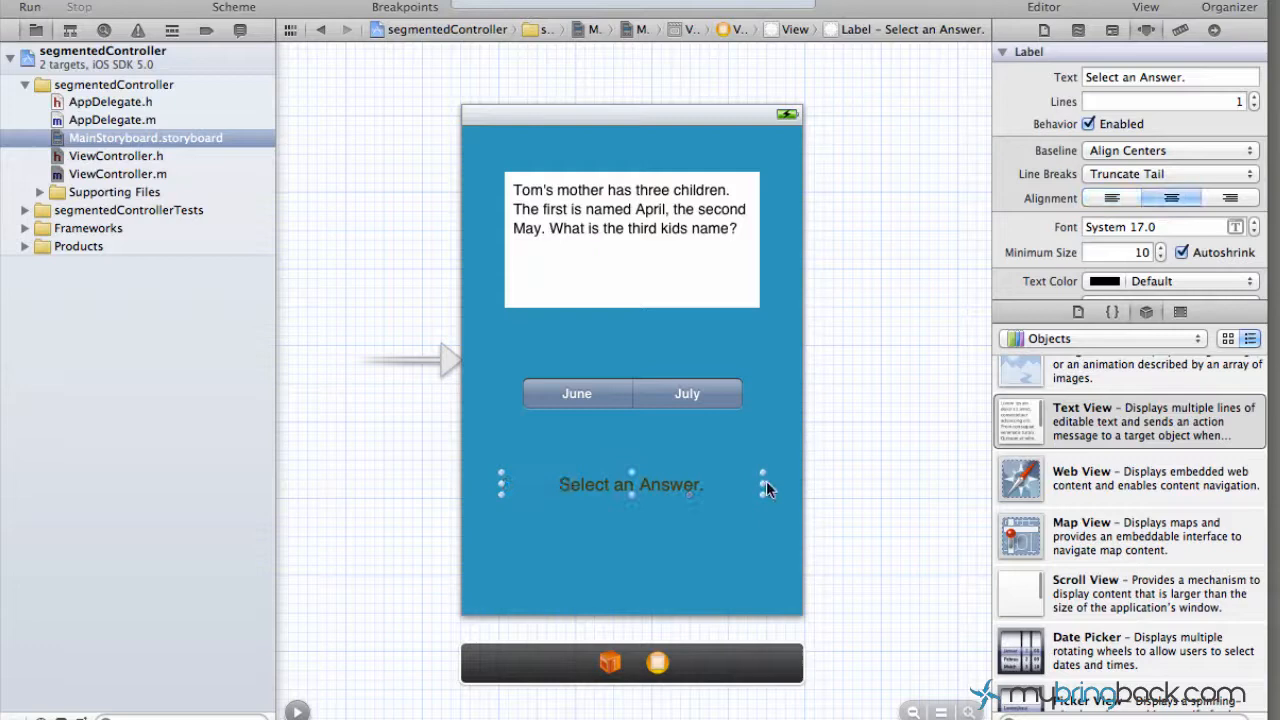
pyautogui.moveTo(828, 452)
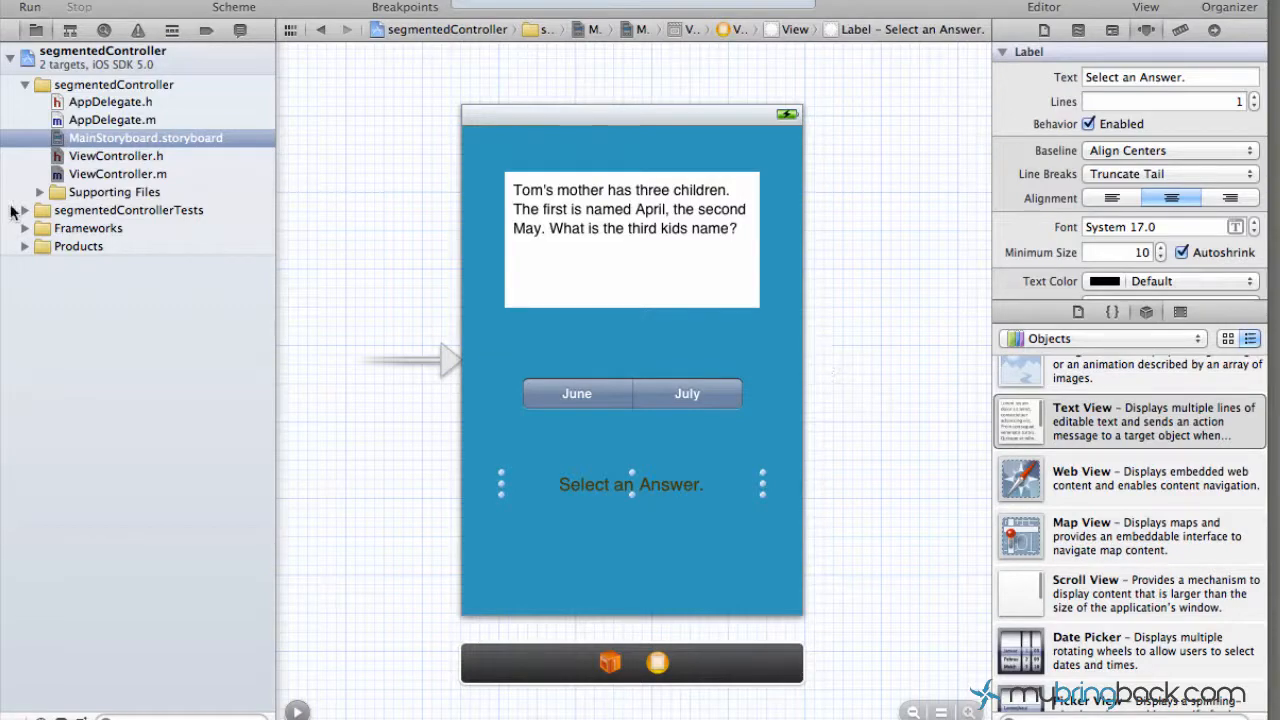
# Show ViewController.m and scroll down to the empty answer: action method.
pyautogui.click(116, 172)
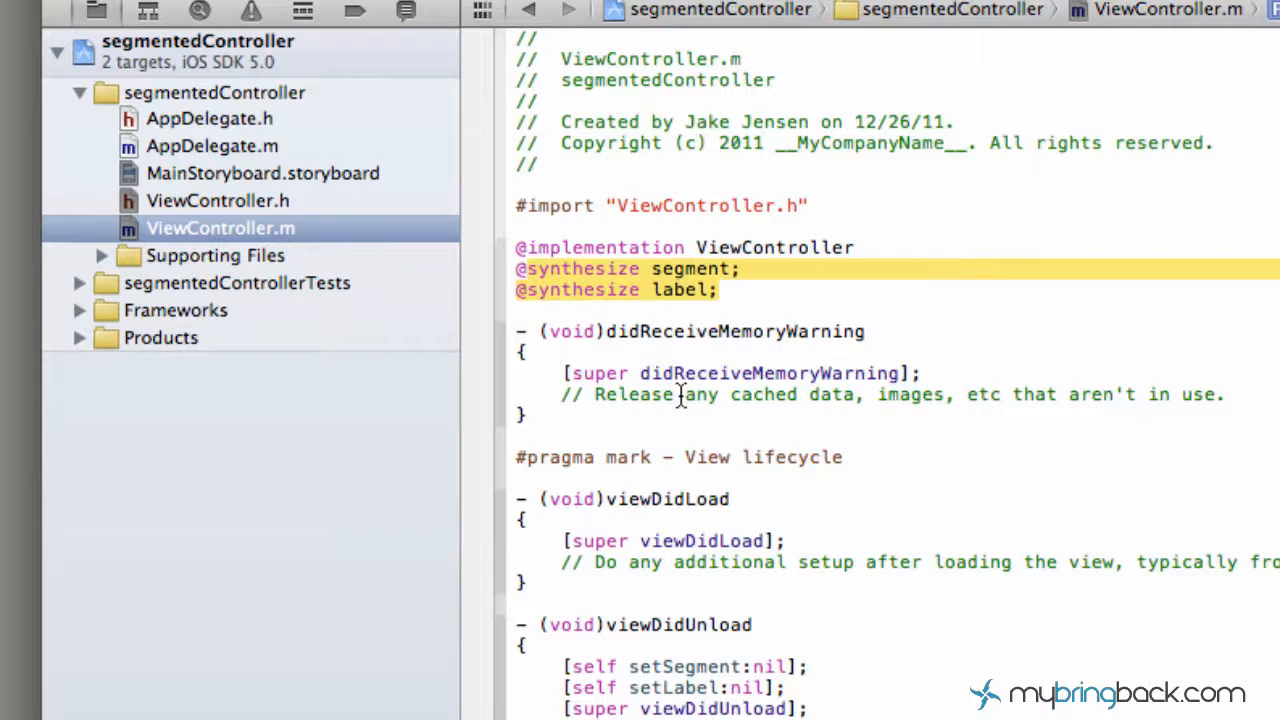
pyautogui.scroll(-3)
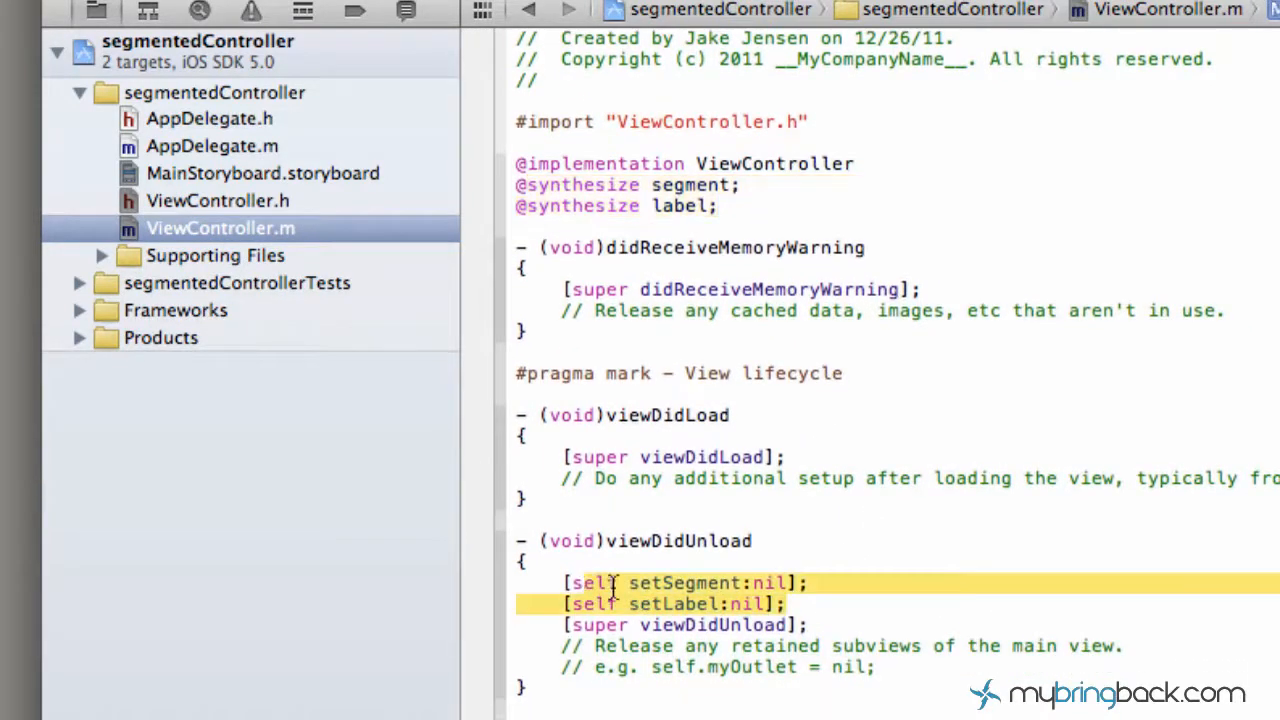
pyautogui.scroll(-3)
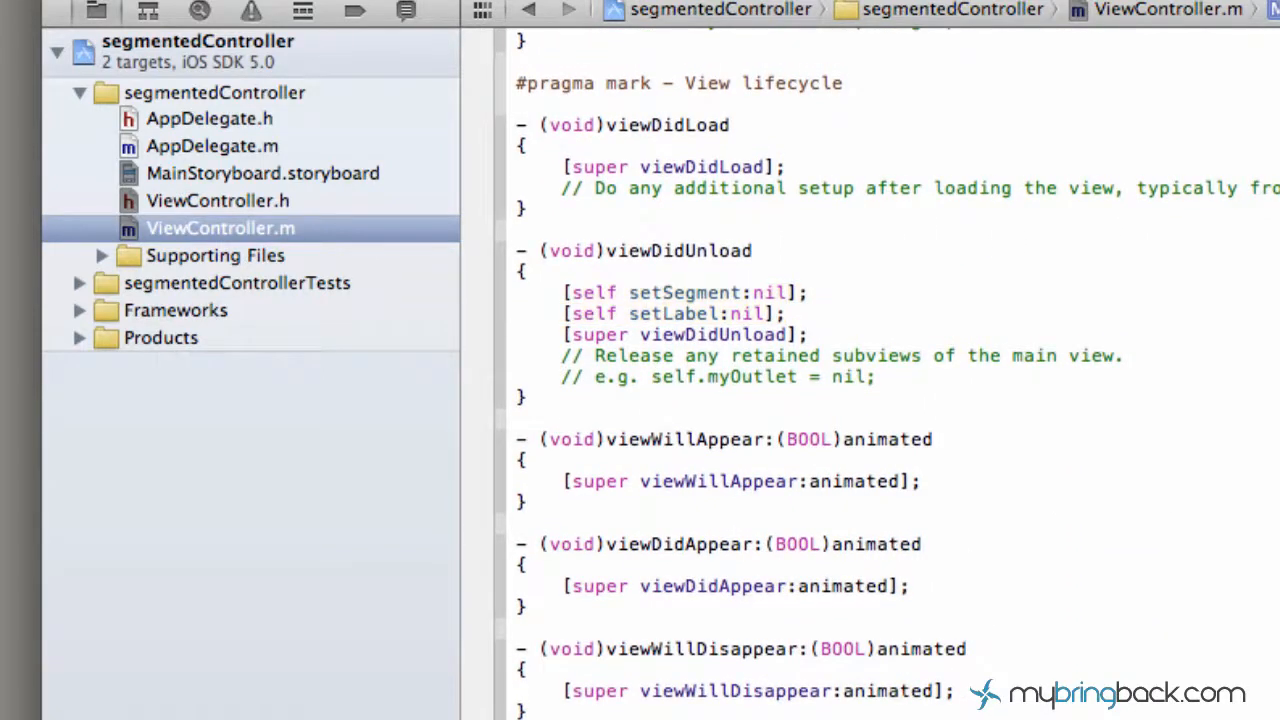
pyautogui.scroll(-3)
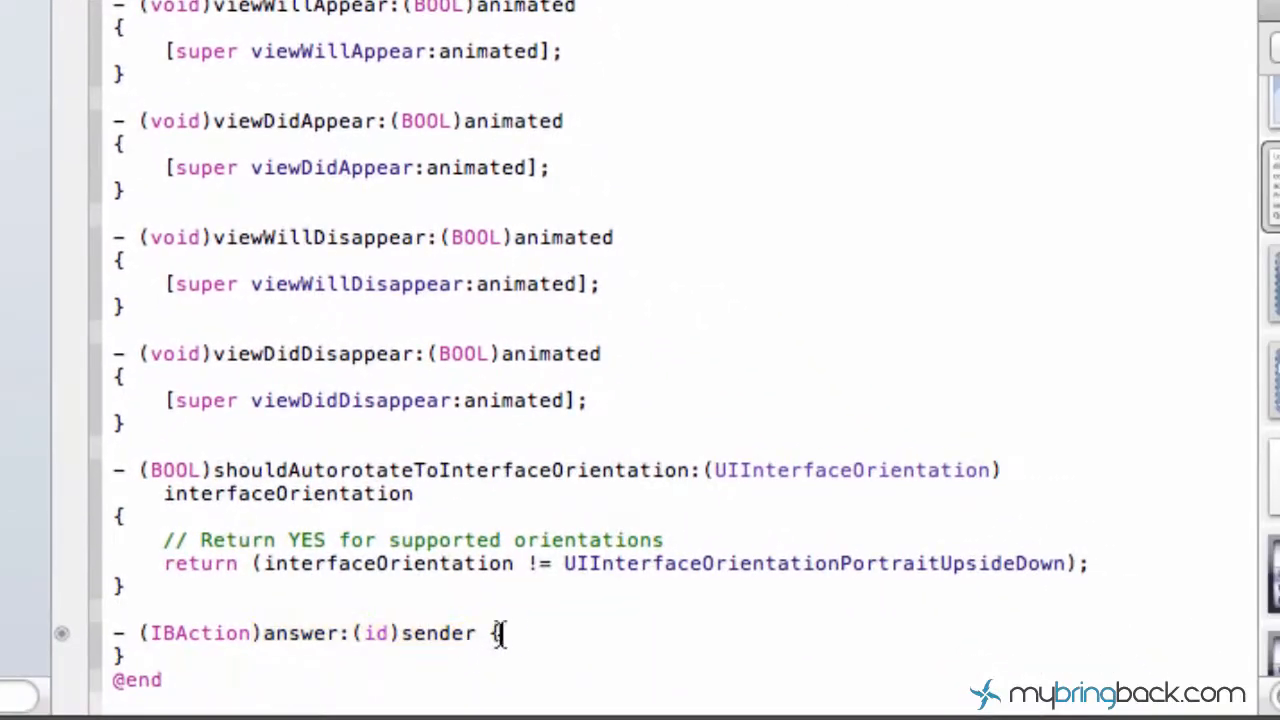
# Start an if block checking segment.selectedSegmentIndex == 0 inside the answer: method.
pyautogui.press('Return')
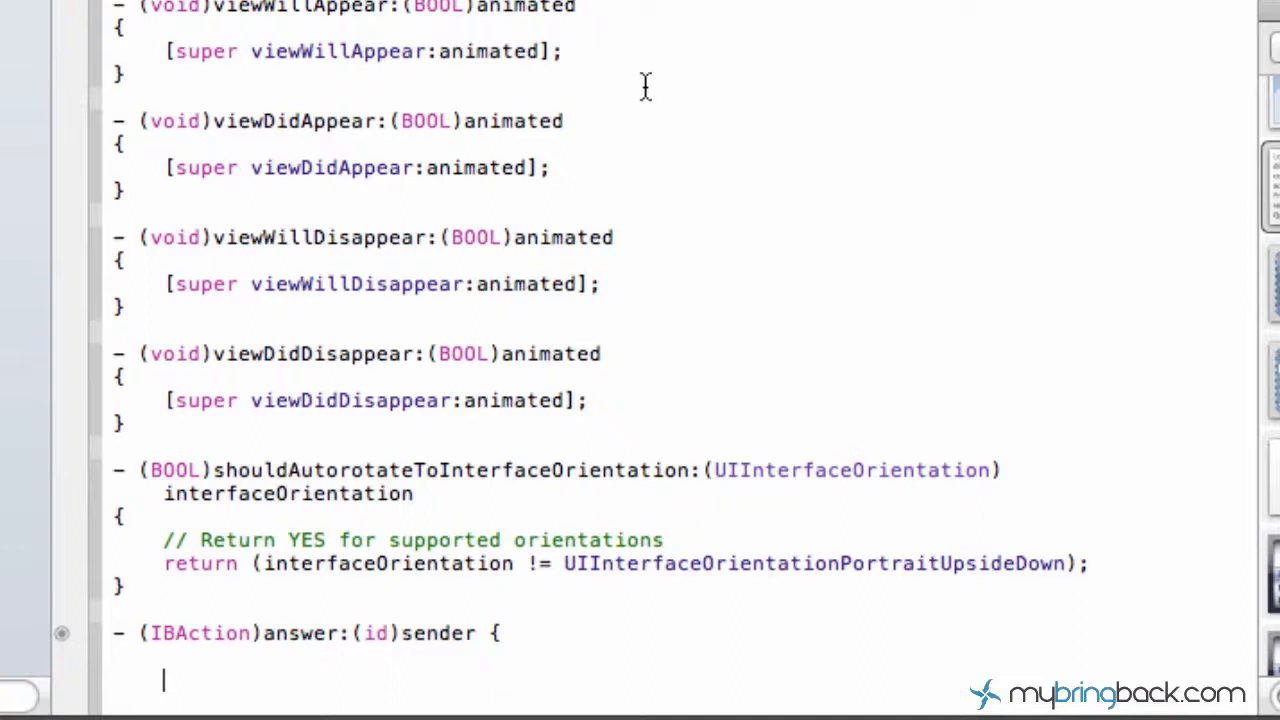
pyautogui.scroll(-3)
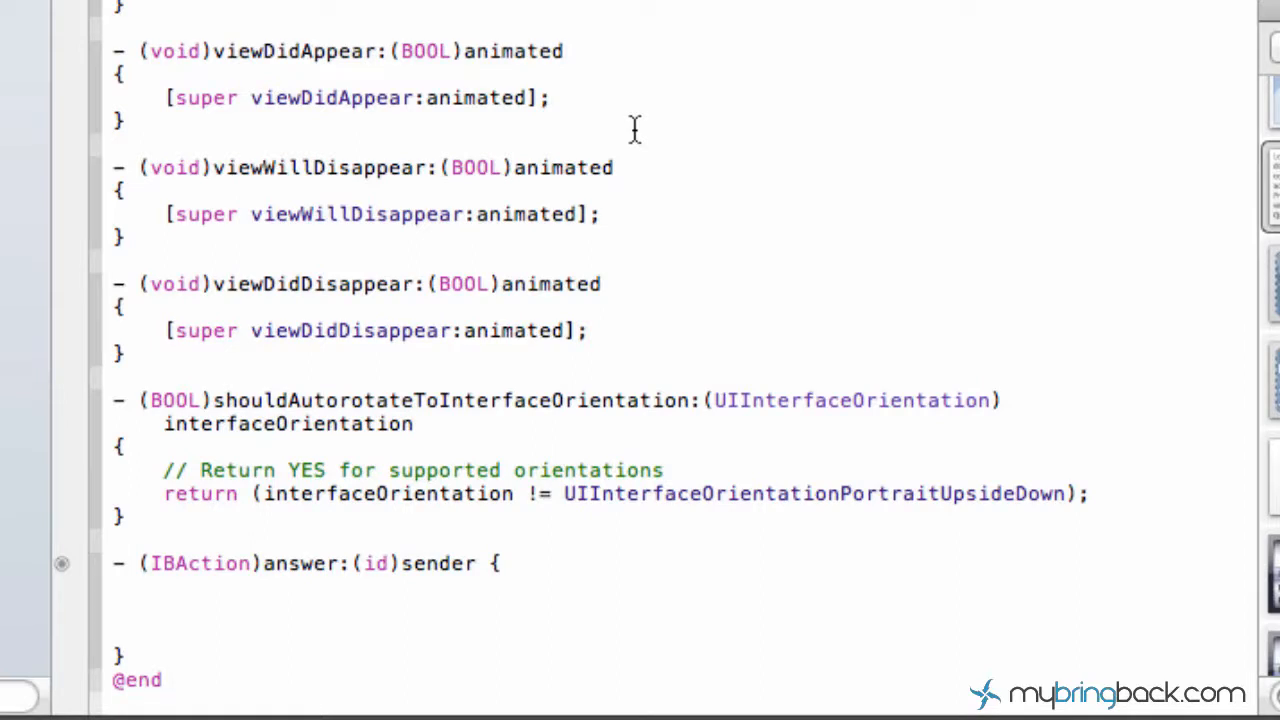
pyautogui.click(164, 610)
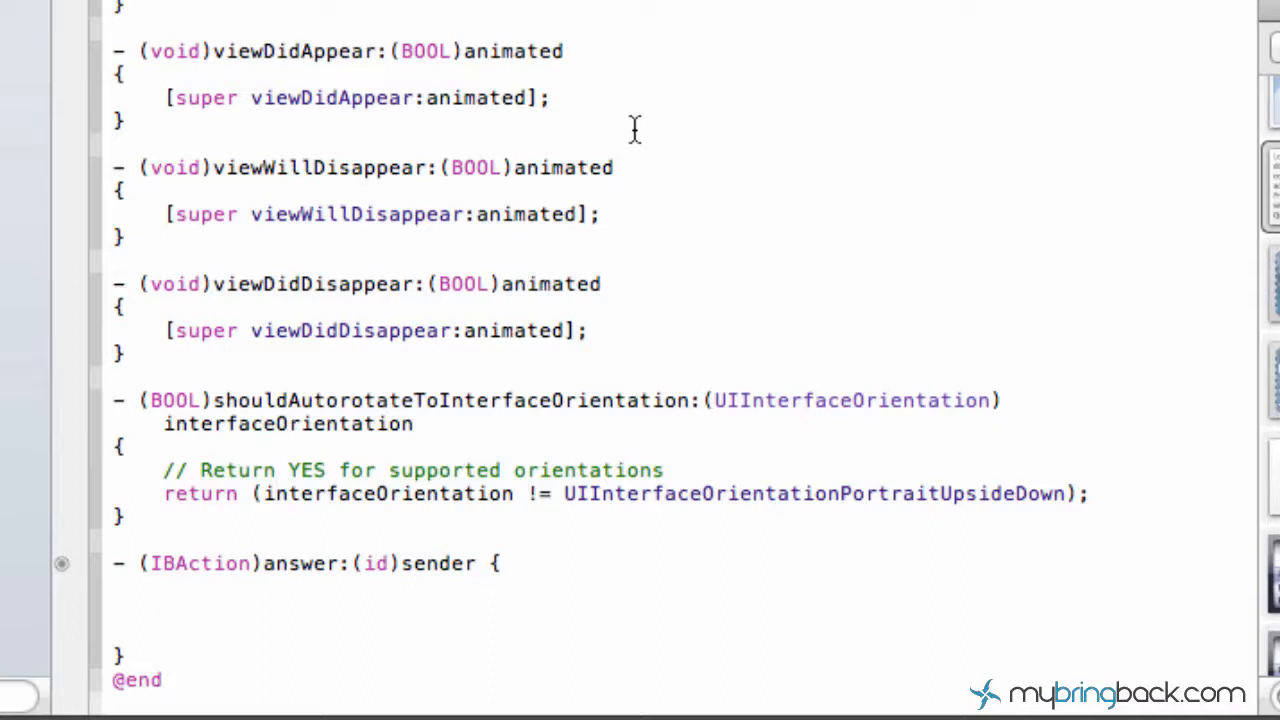
pyautogui.click(164, 610)
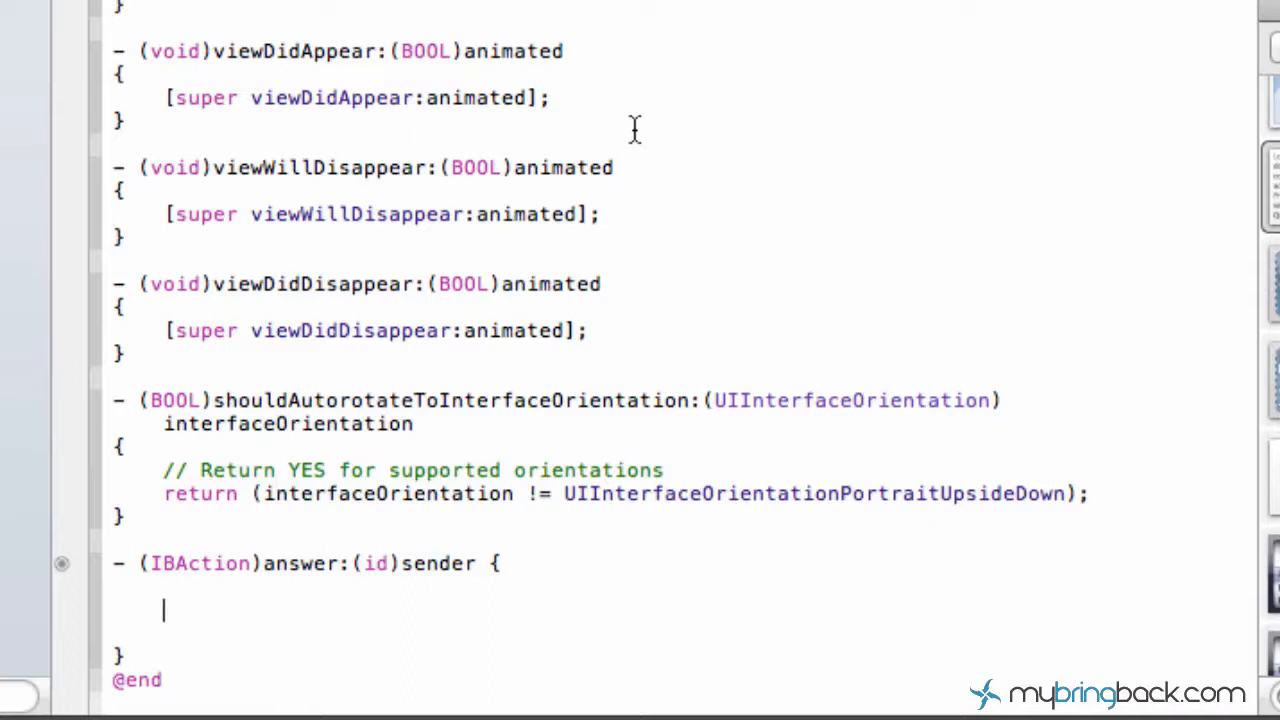
pyautogui.write('if (')
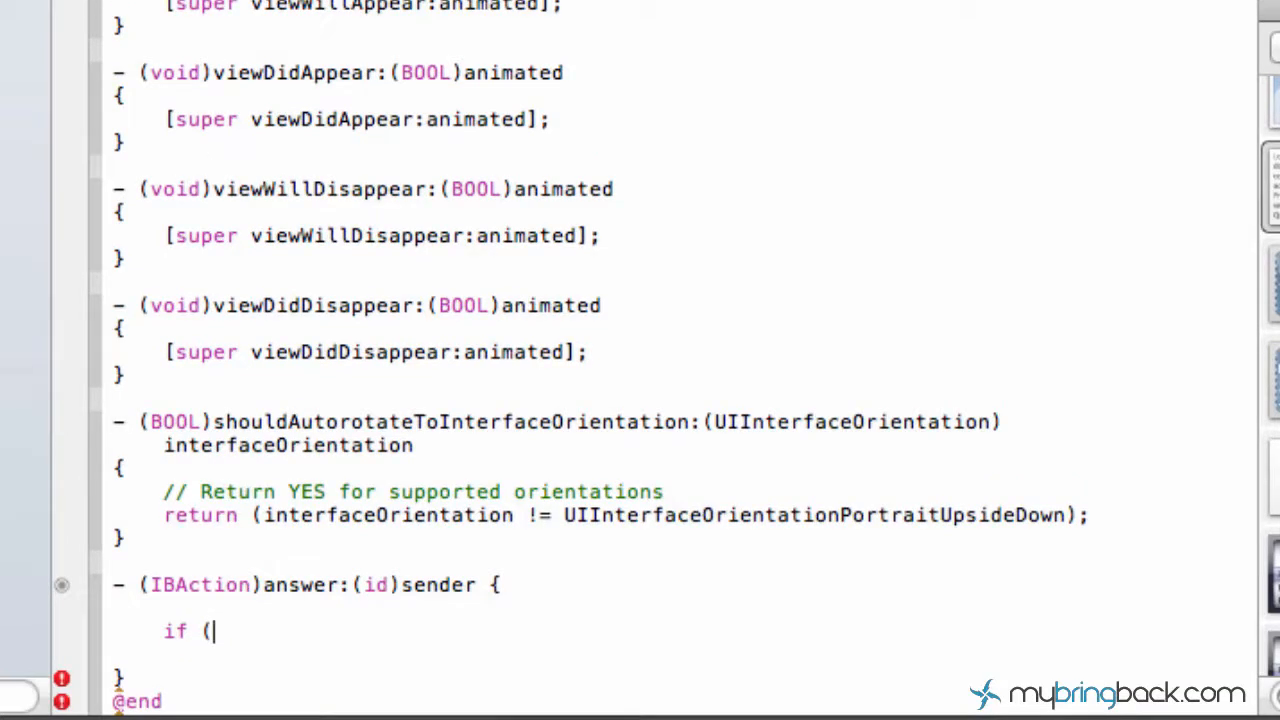
pyautogui.write('segment.selectedSegmentIndex')
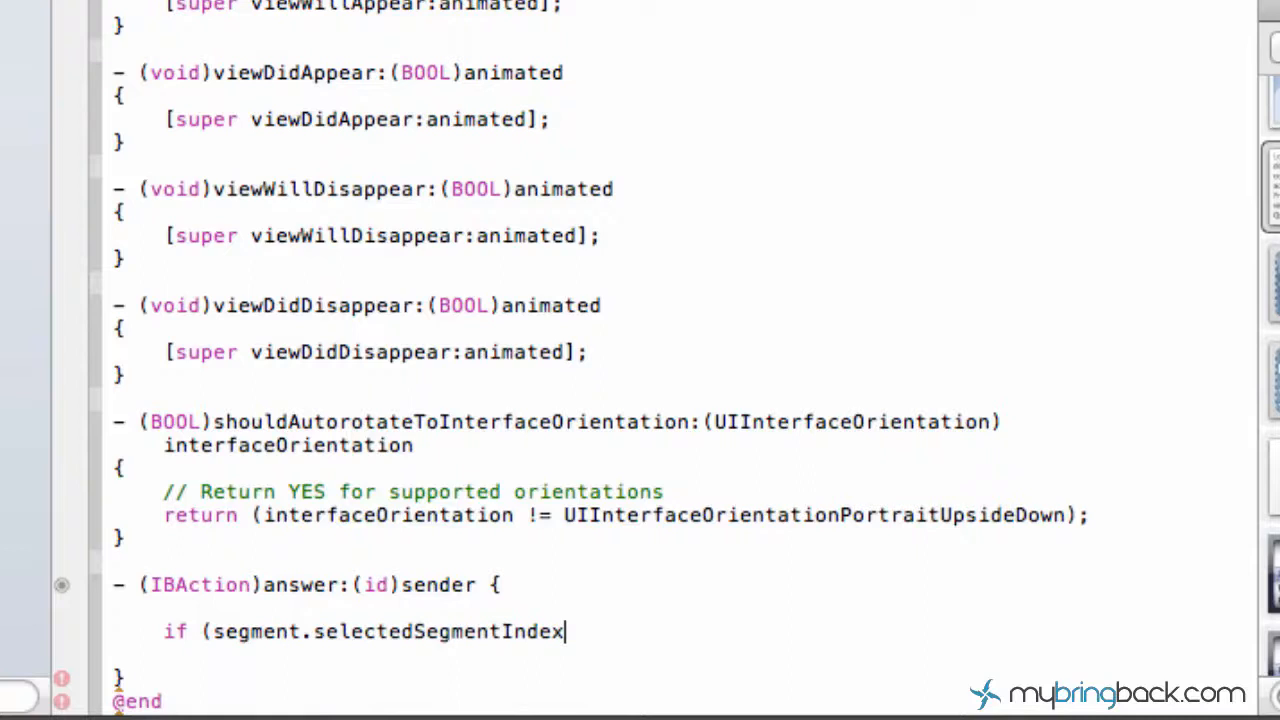
pyautogui.write('==')
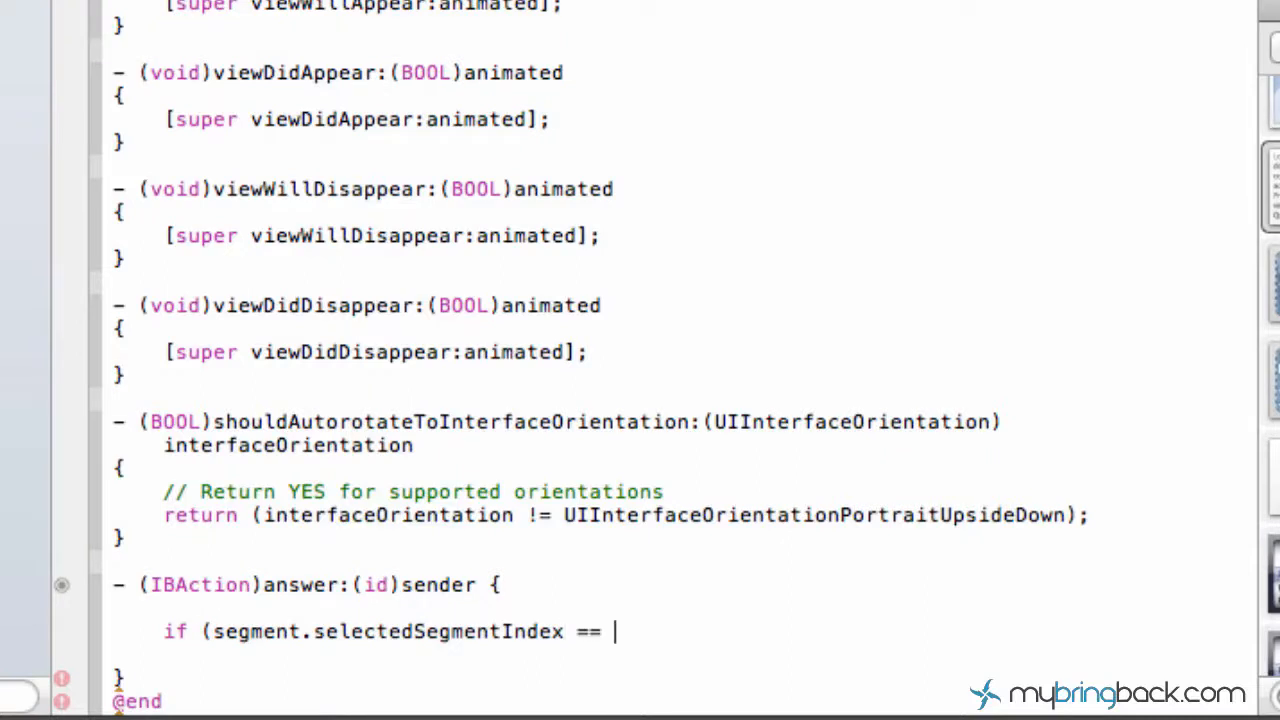
pyautogui.write('0)')
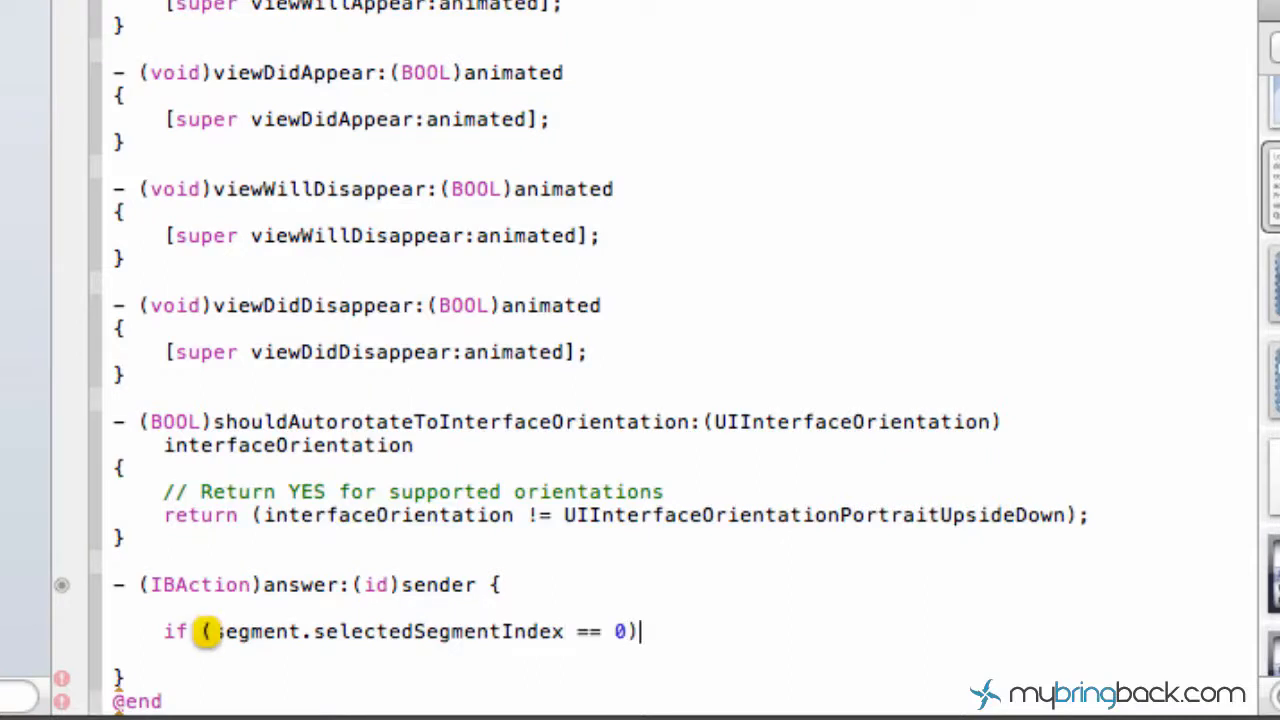
pyautogui.write('{')
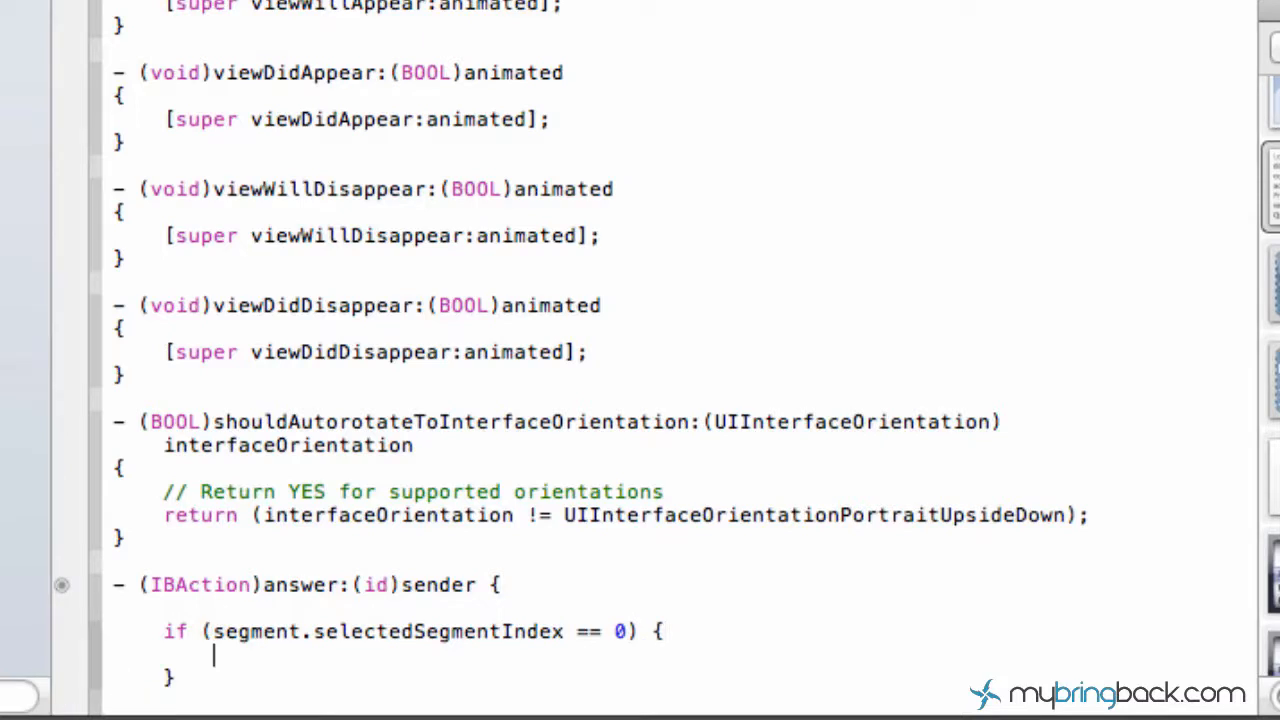
# Set label.text = @"Nice try monkey" inside that branch and move to the end of the line.
pyautogui.write('label.text')
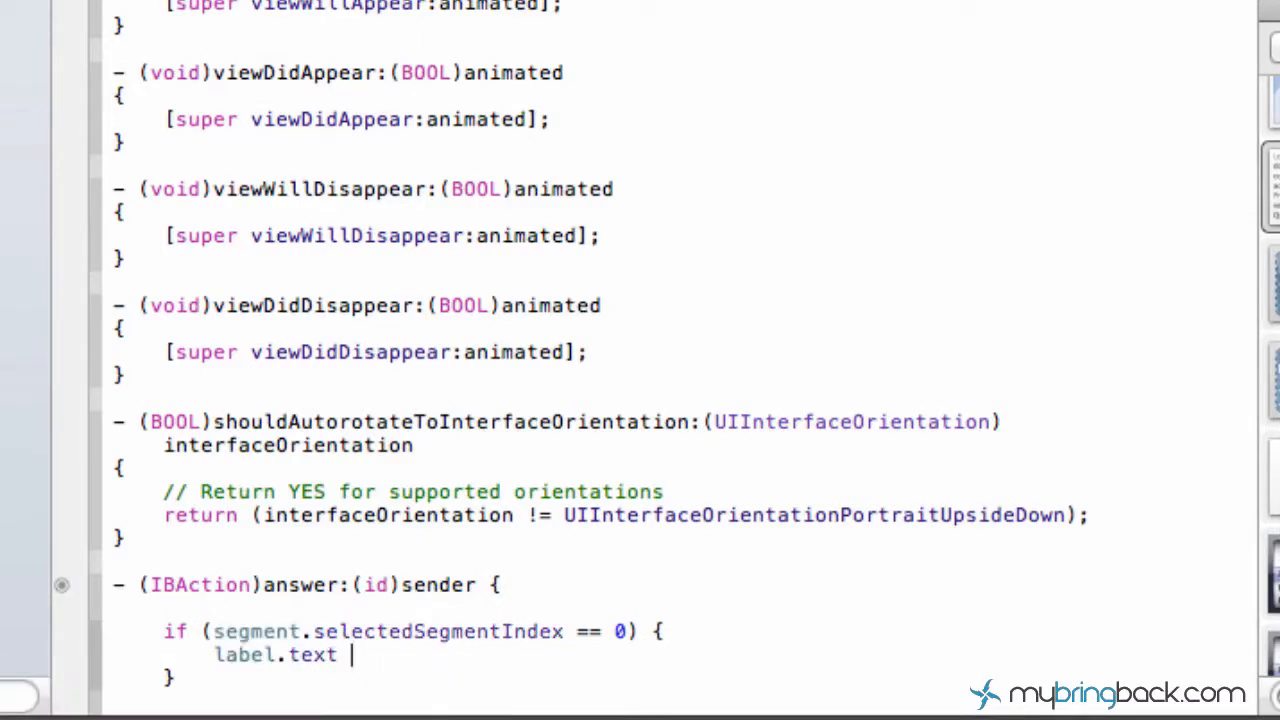
pyautogui.write('= @"')
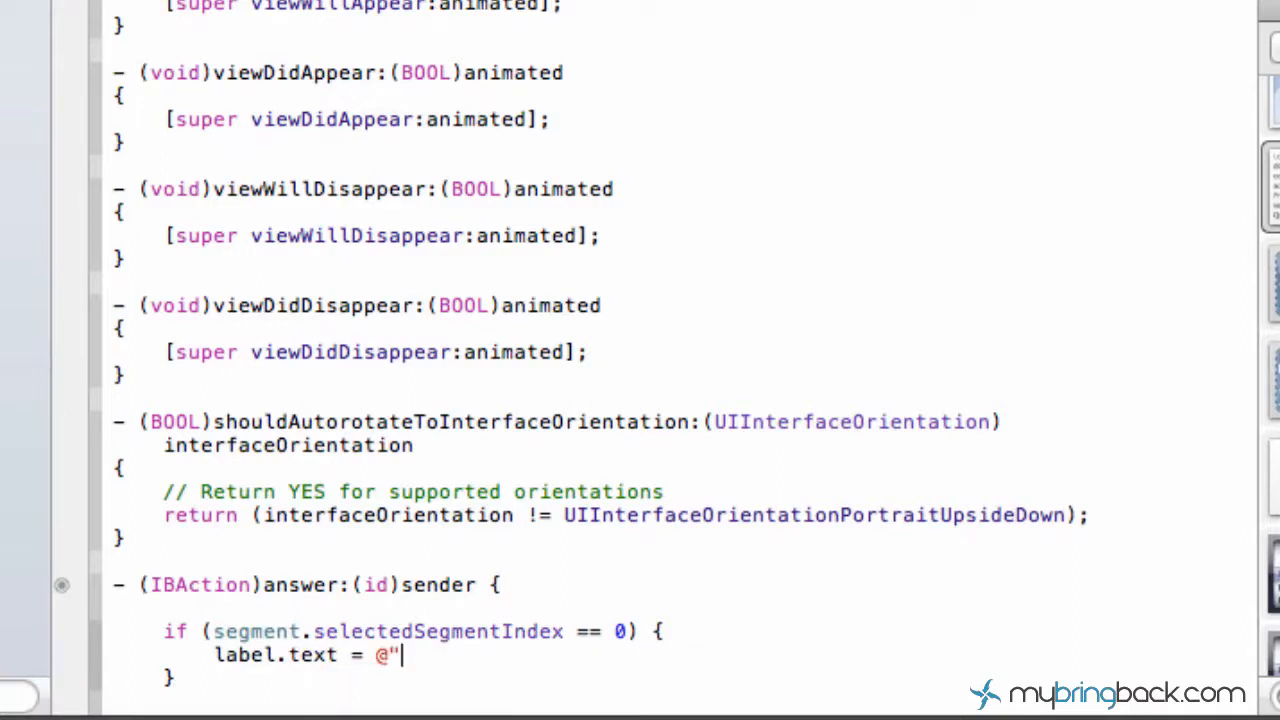
pyautogui.write('Nicet')
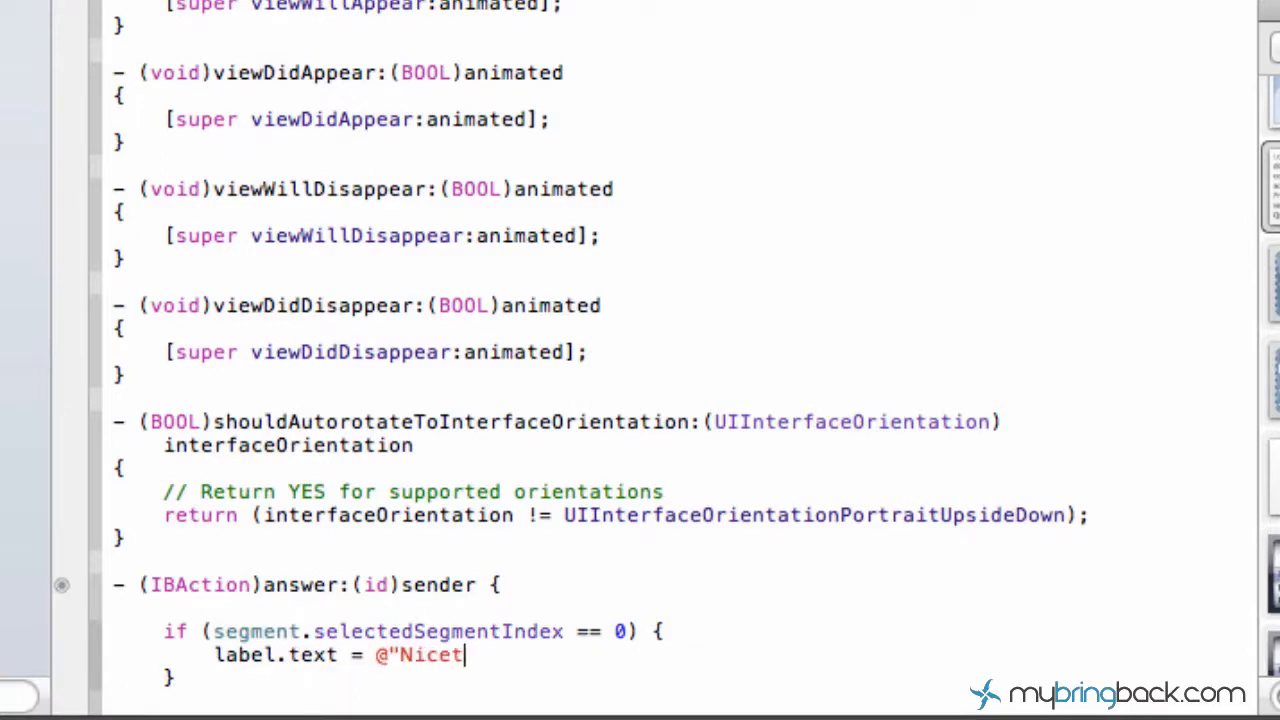
pyautogui.write('try')
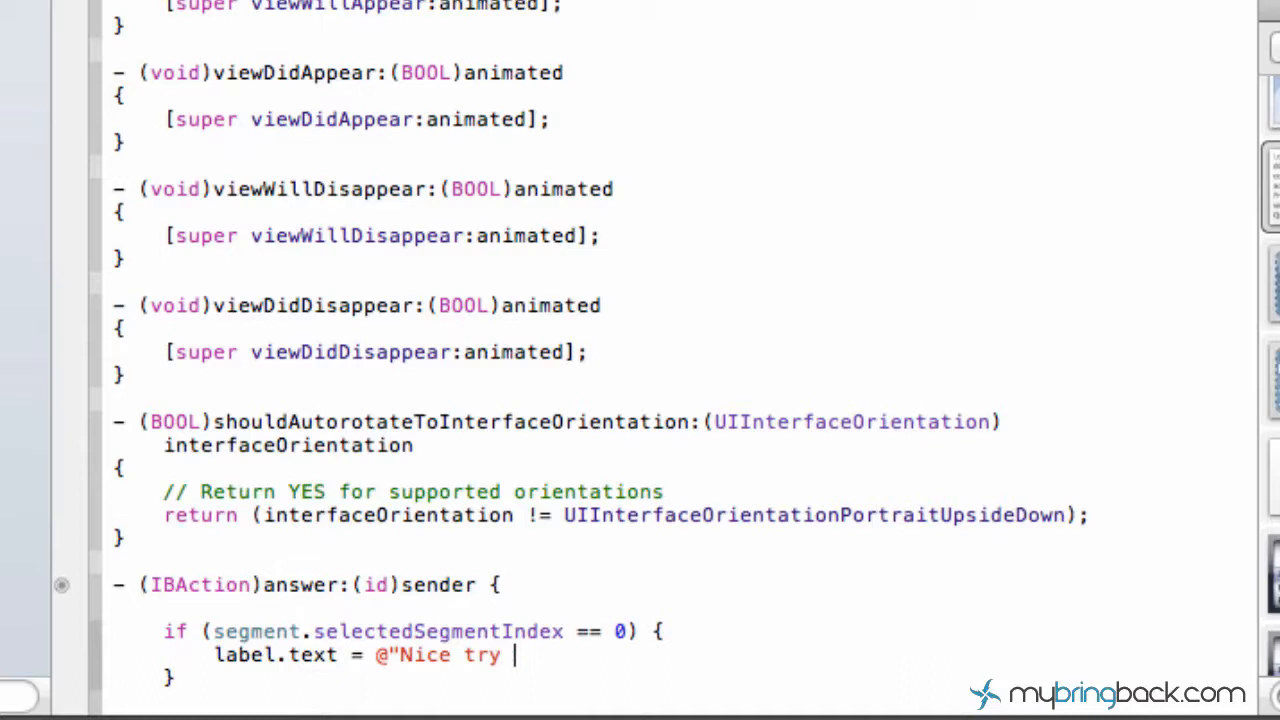
pyautogui.write('monkey";')
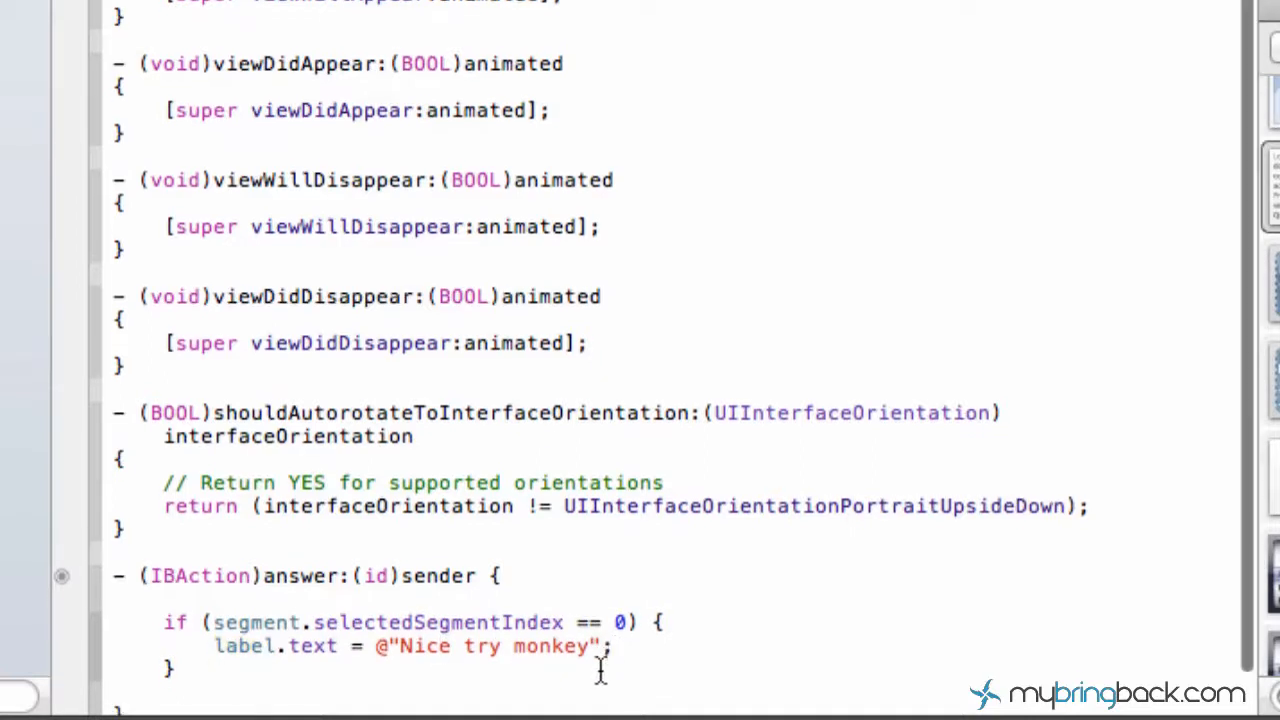
pyautogui.scroll(-3)
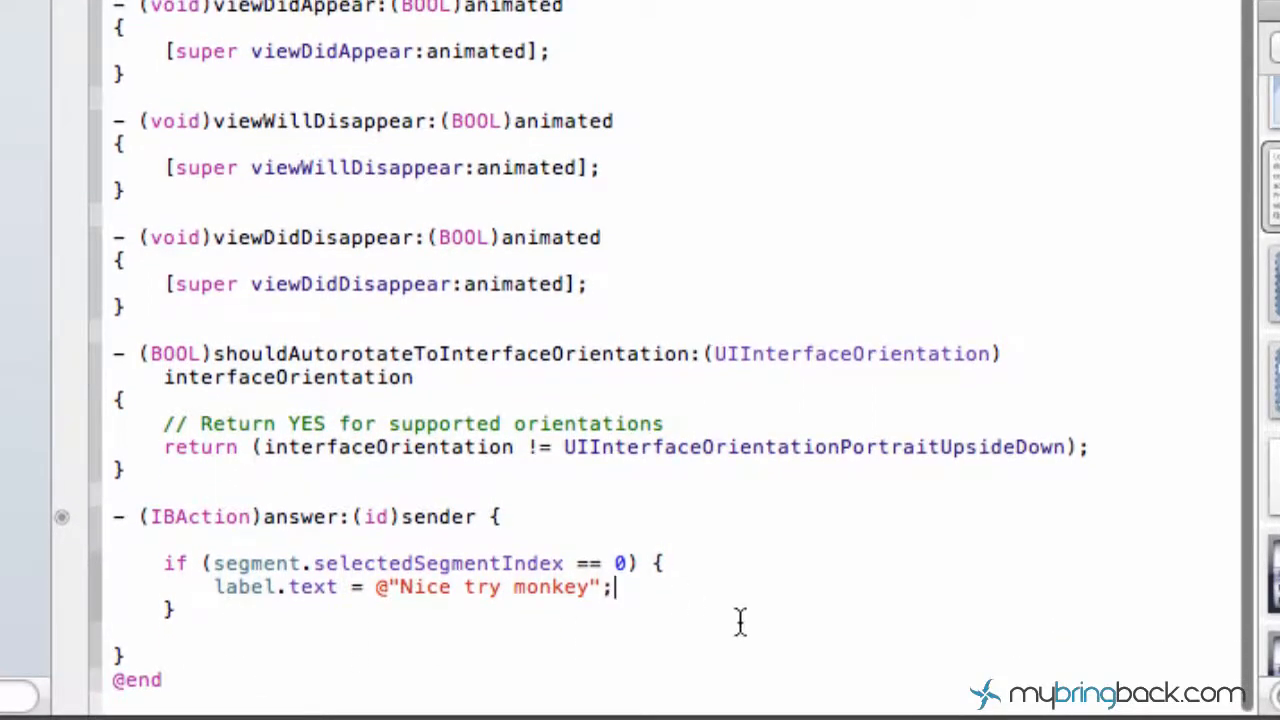
pyautogui.click(624, 564)
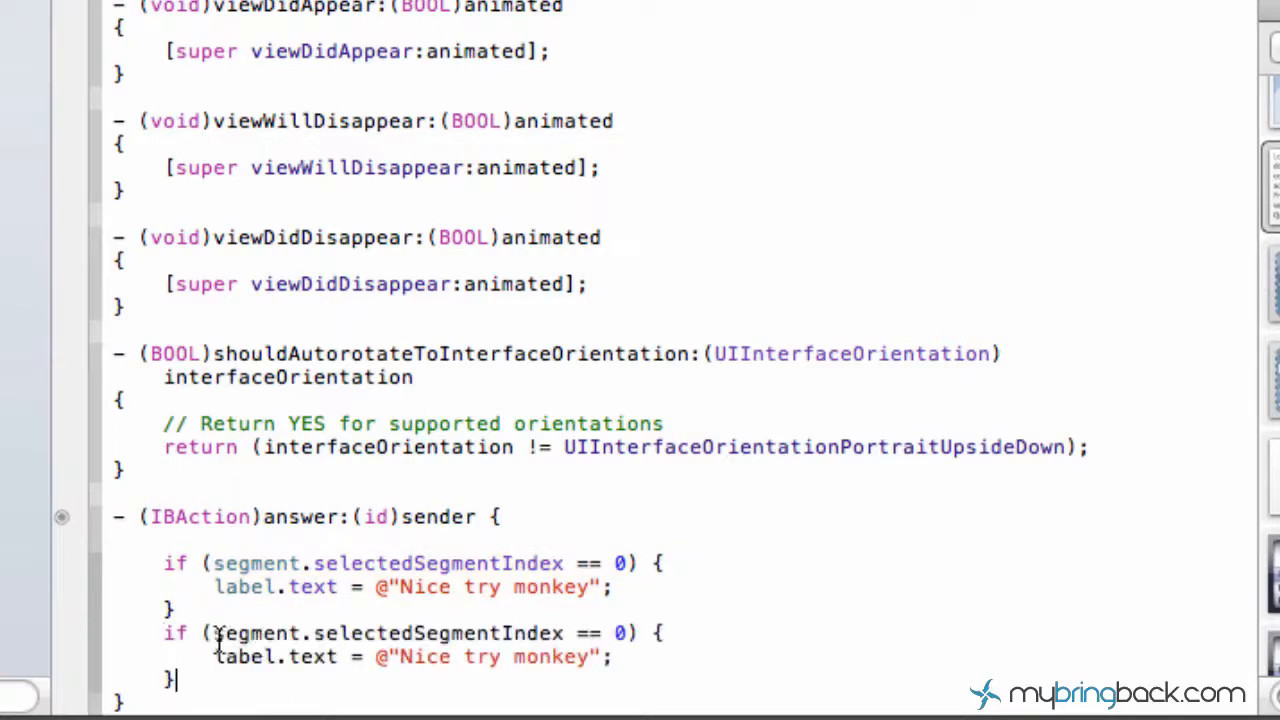
# Make the copied block test index 1 and set its string to @"think about it once more..".
pyautogui.scroll(-3)
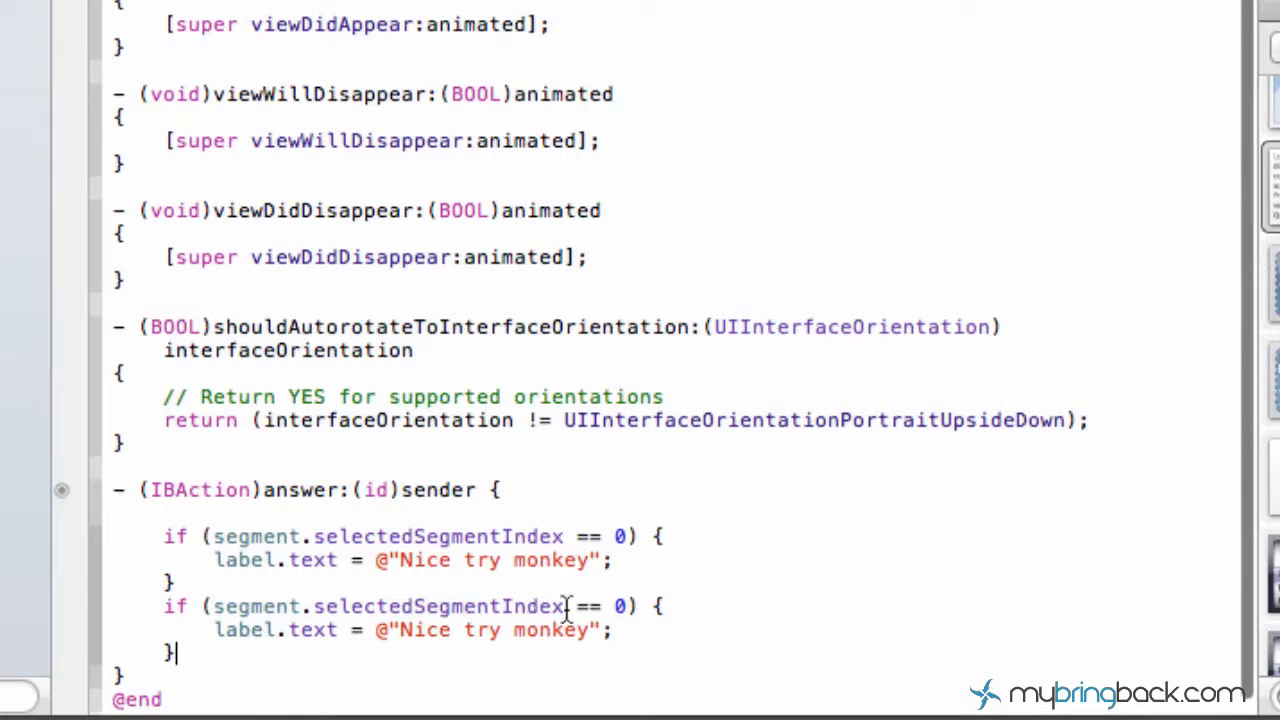
pyautogui.write('1')
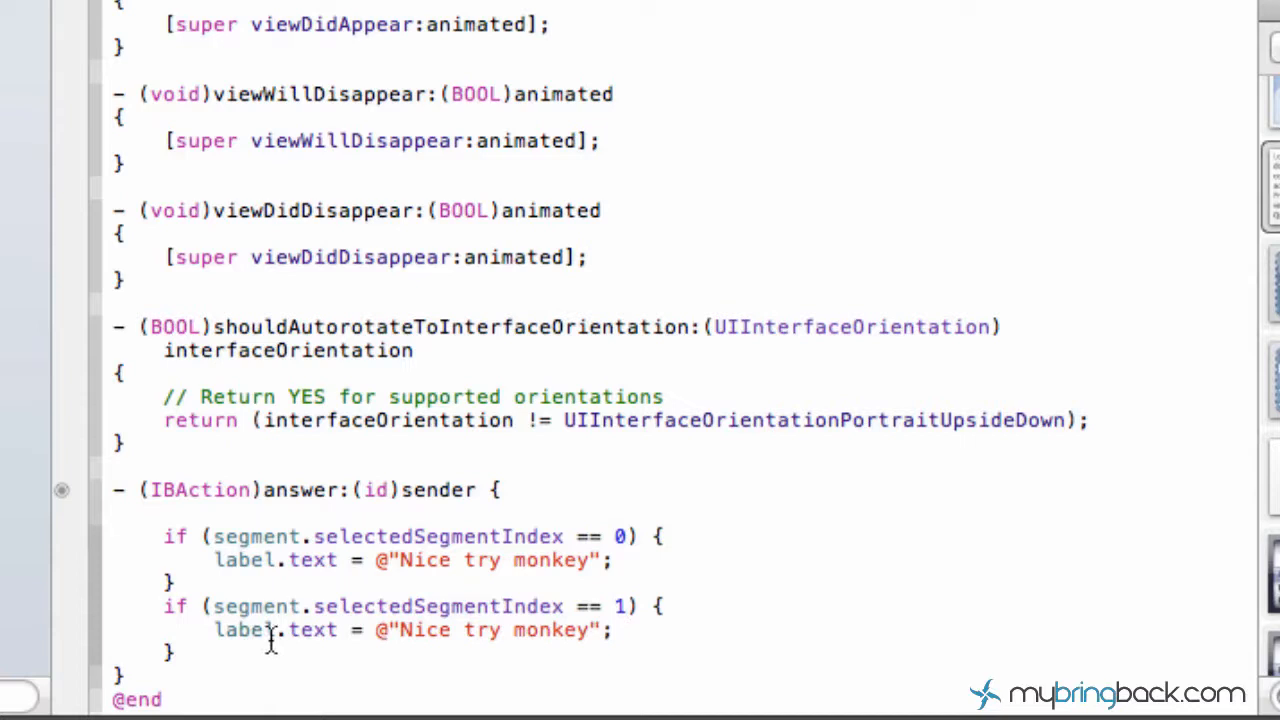
pyautogui.doubleClick(484, 630)
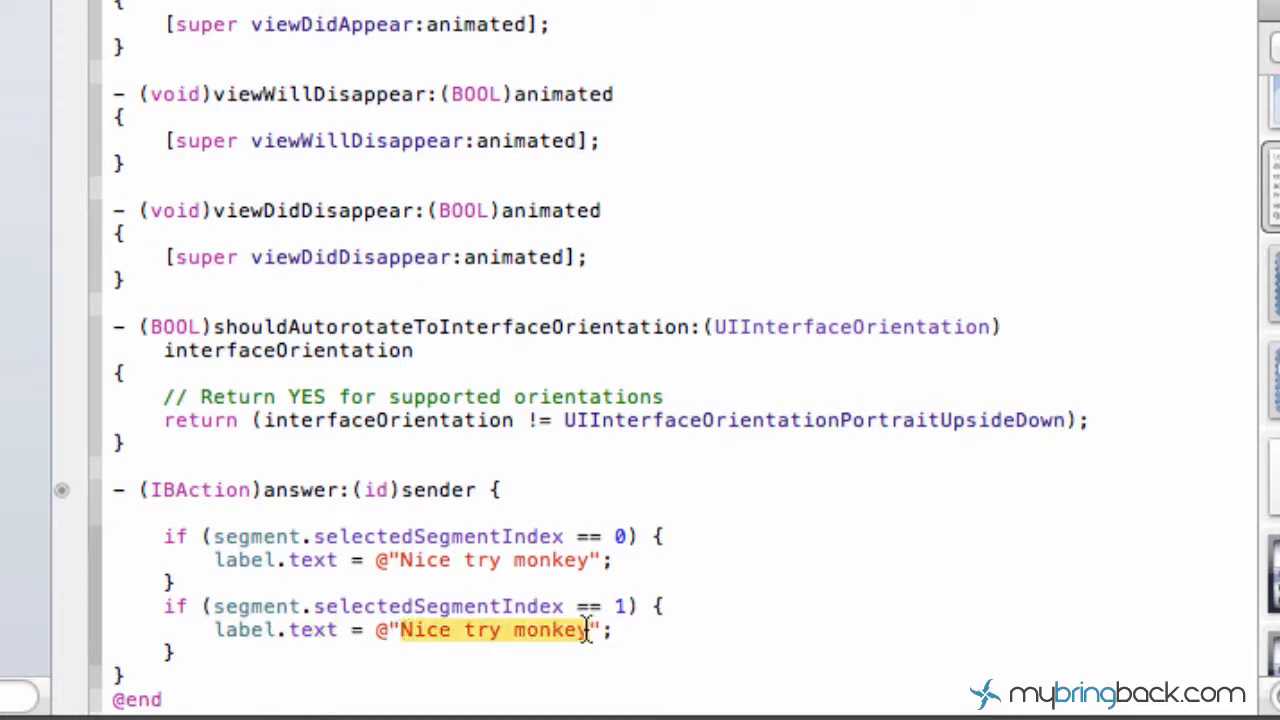
pyautogui.write('J')
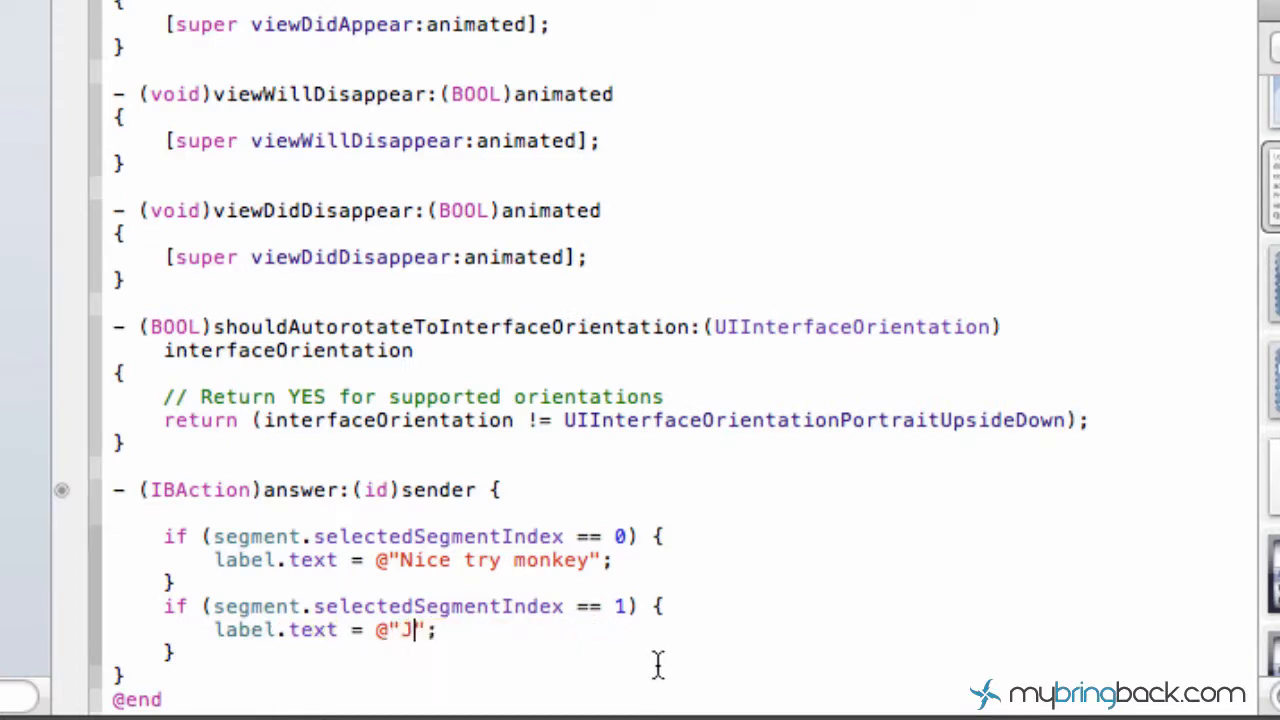
pyautogui.write('think abo')
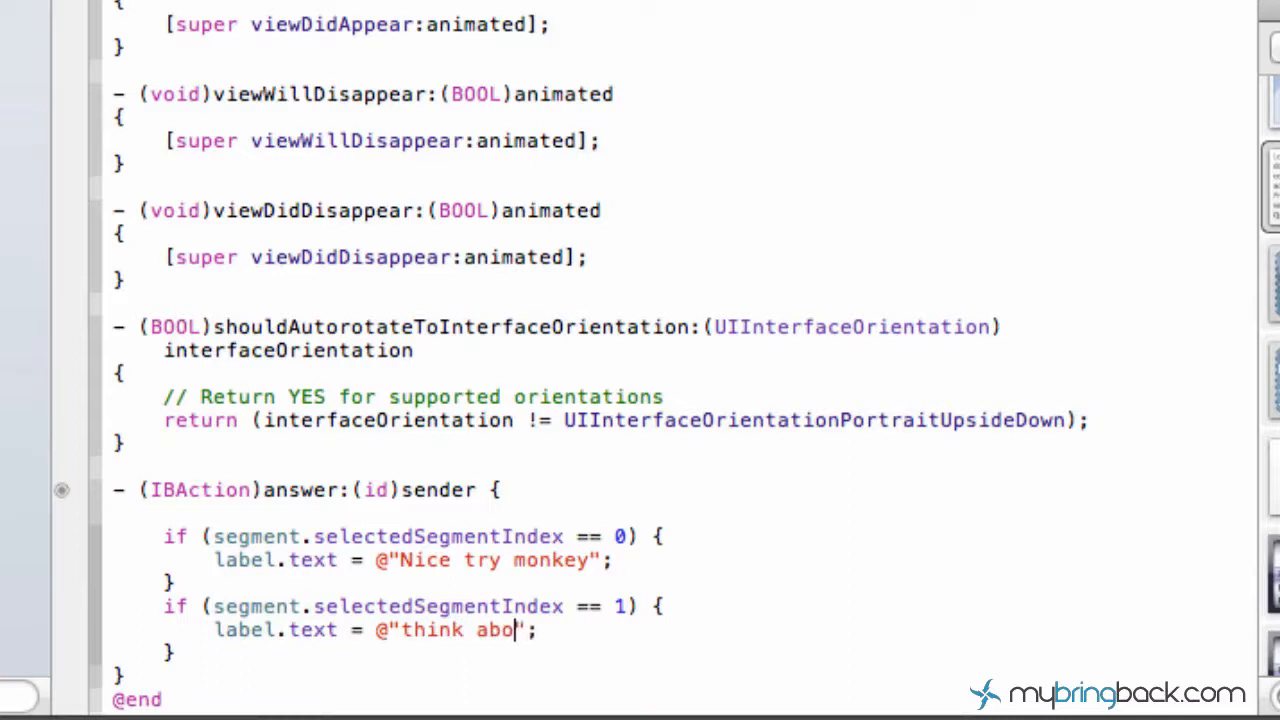
pyautogui.write('ut it on')
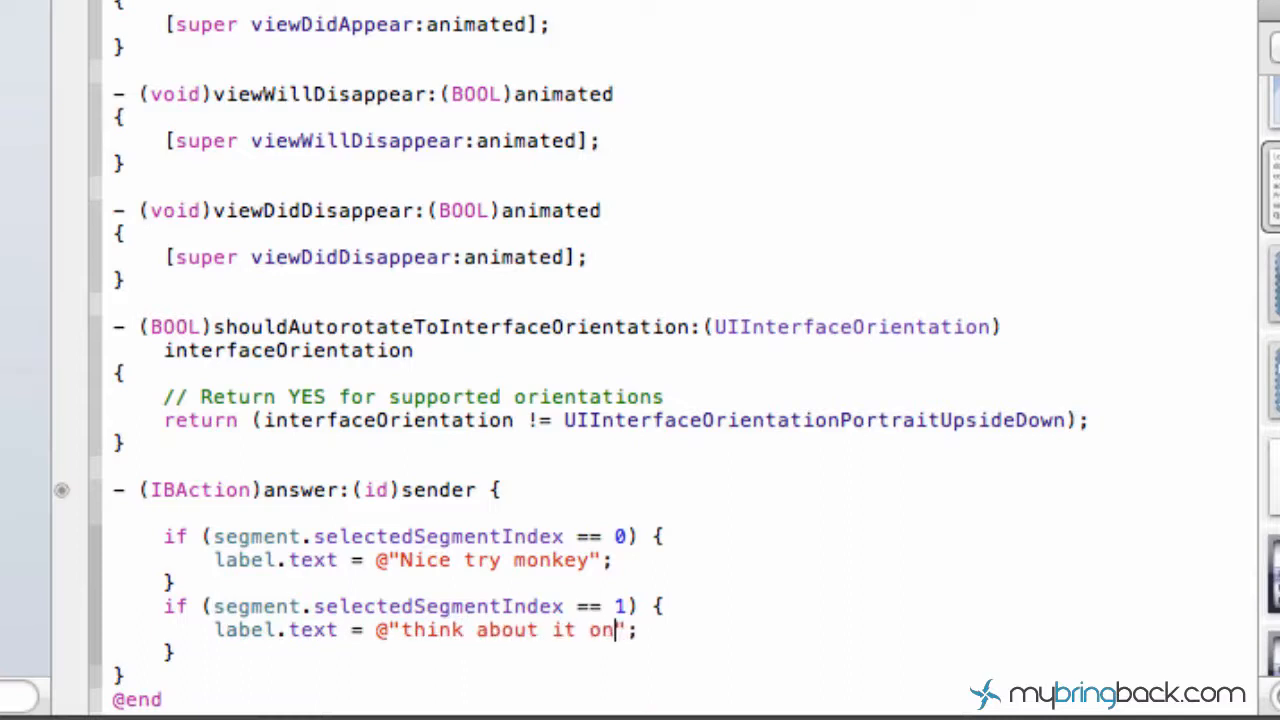
pyautogui.write('ce more..')
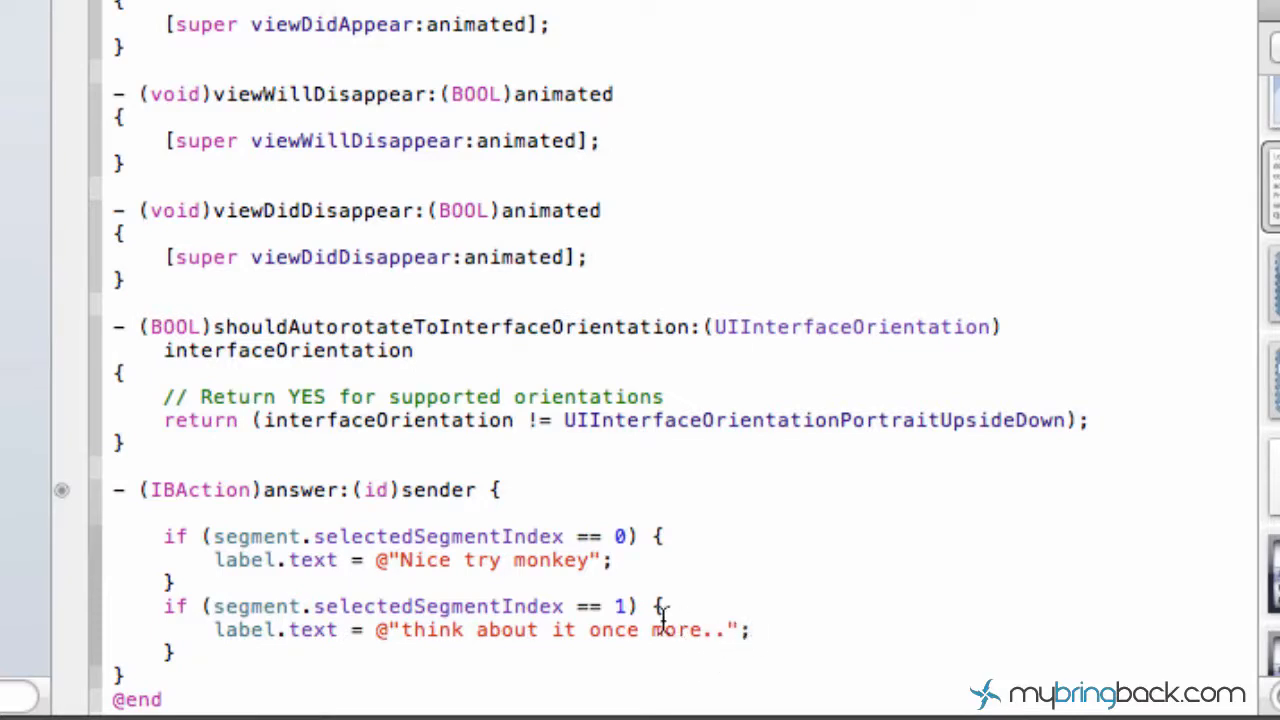
pyautogui.scroll(3)
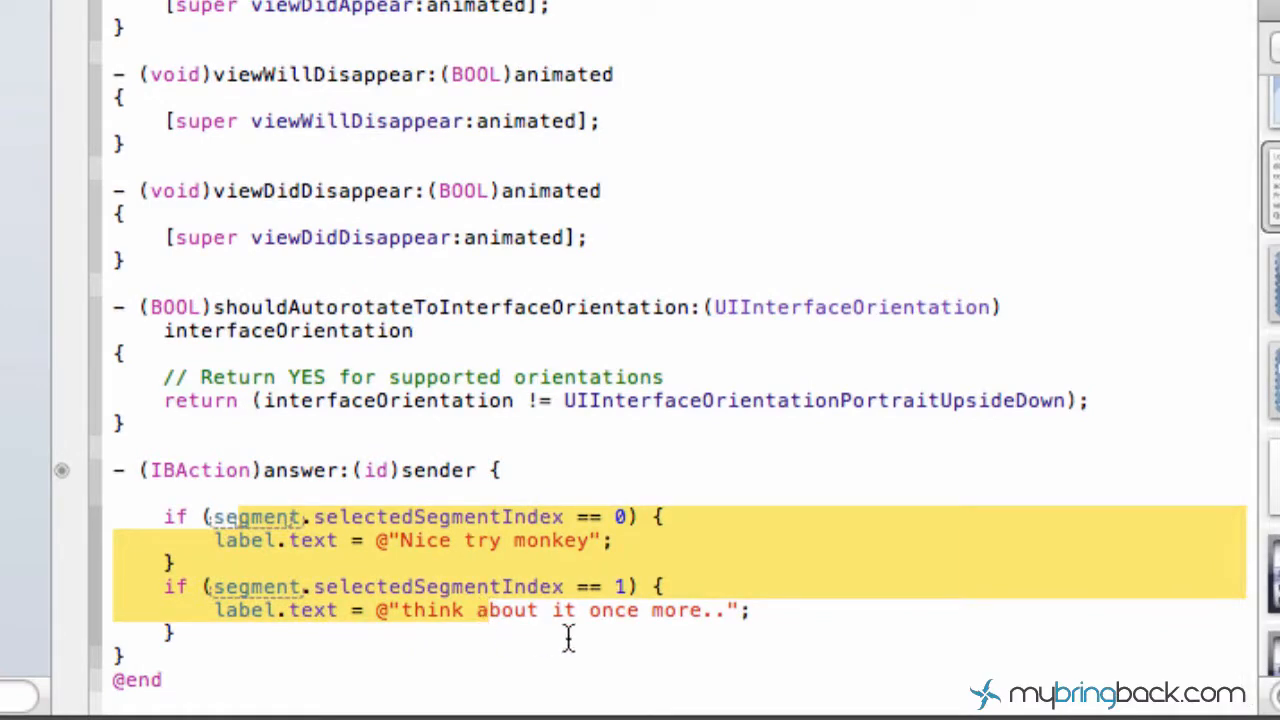
pyautogui.scroll(3)
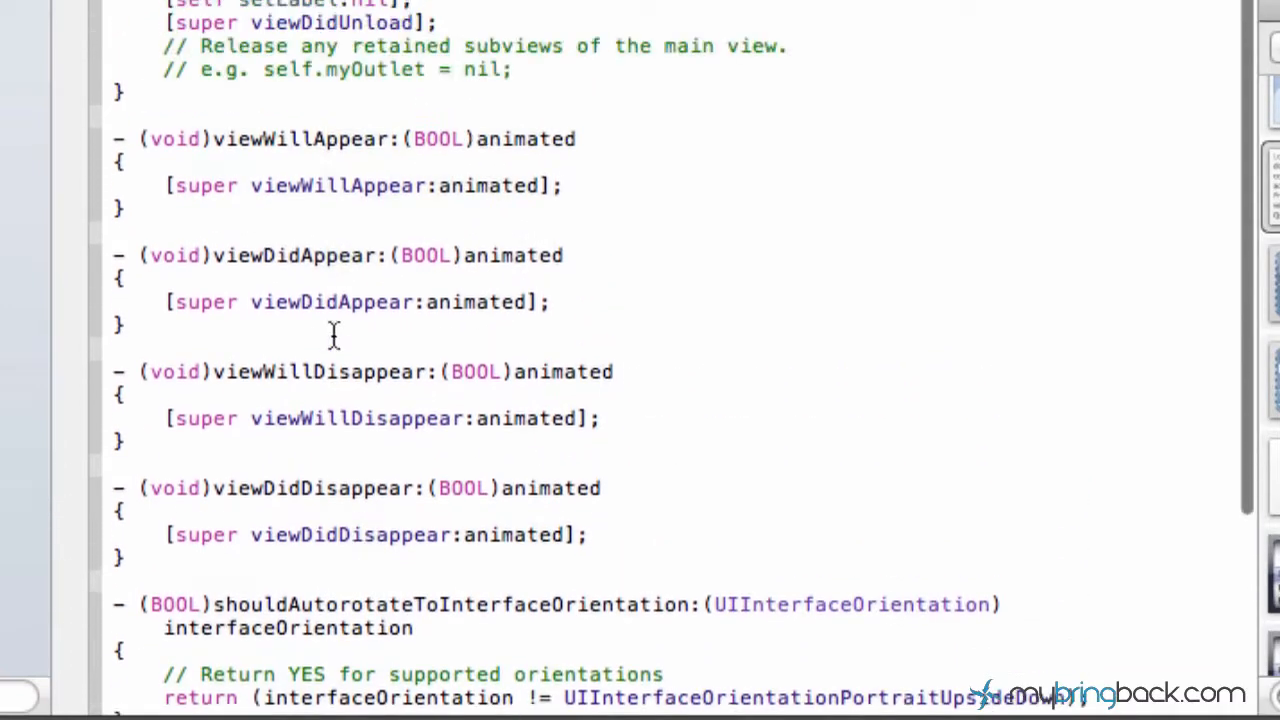
# In the running Simulator choose June, then July, and watch the answer label change.
pyautogui.scroll(3)
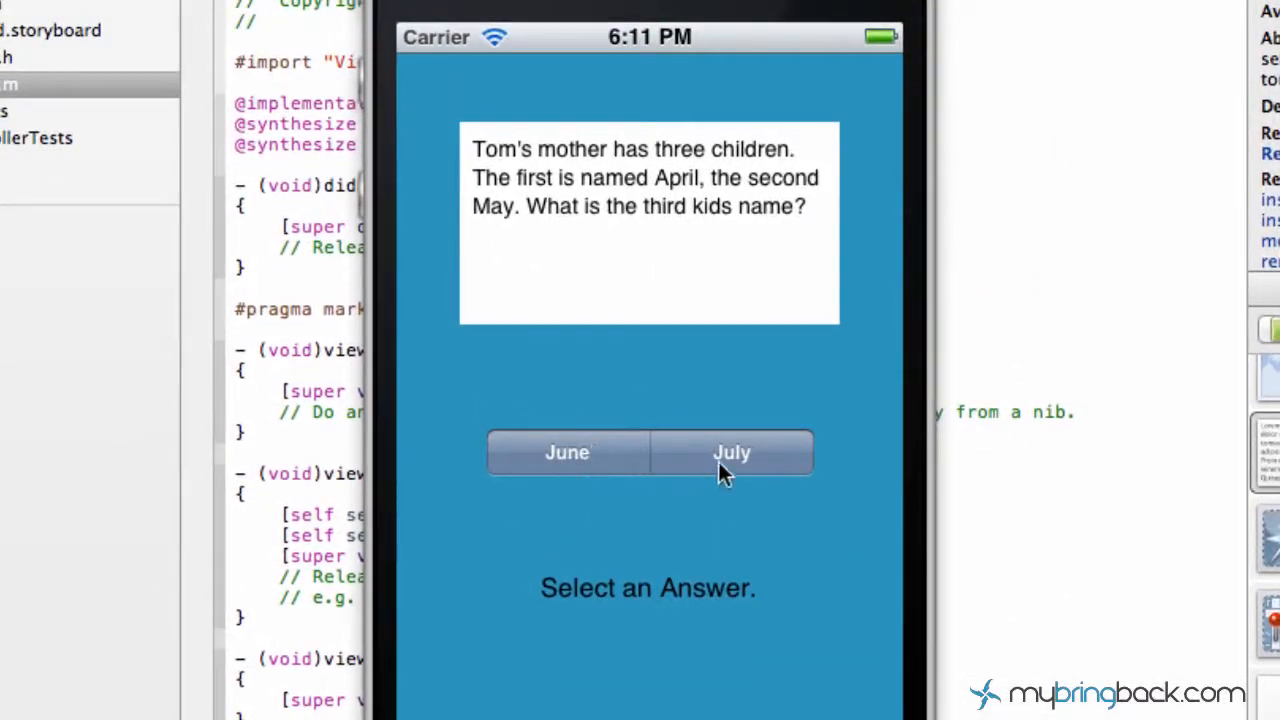
pyautogui.moveTo(656, 464)
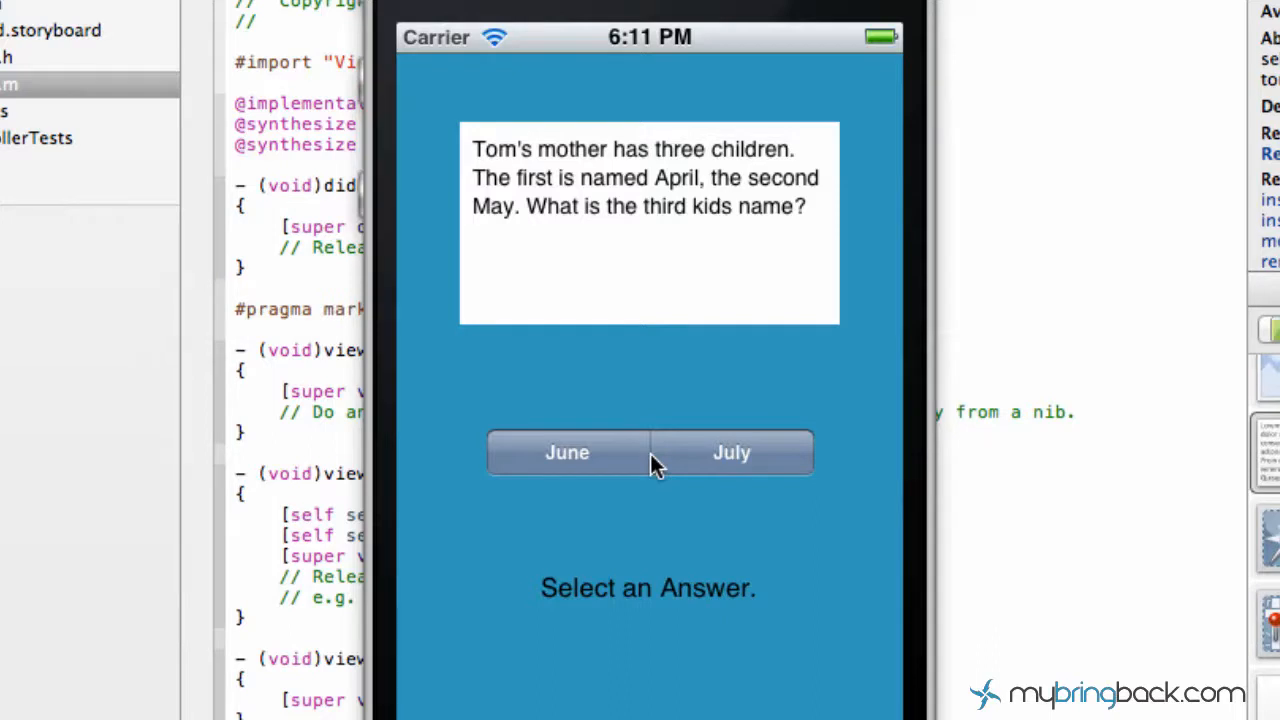
pyautogui.moveTo(610, 378)
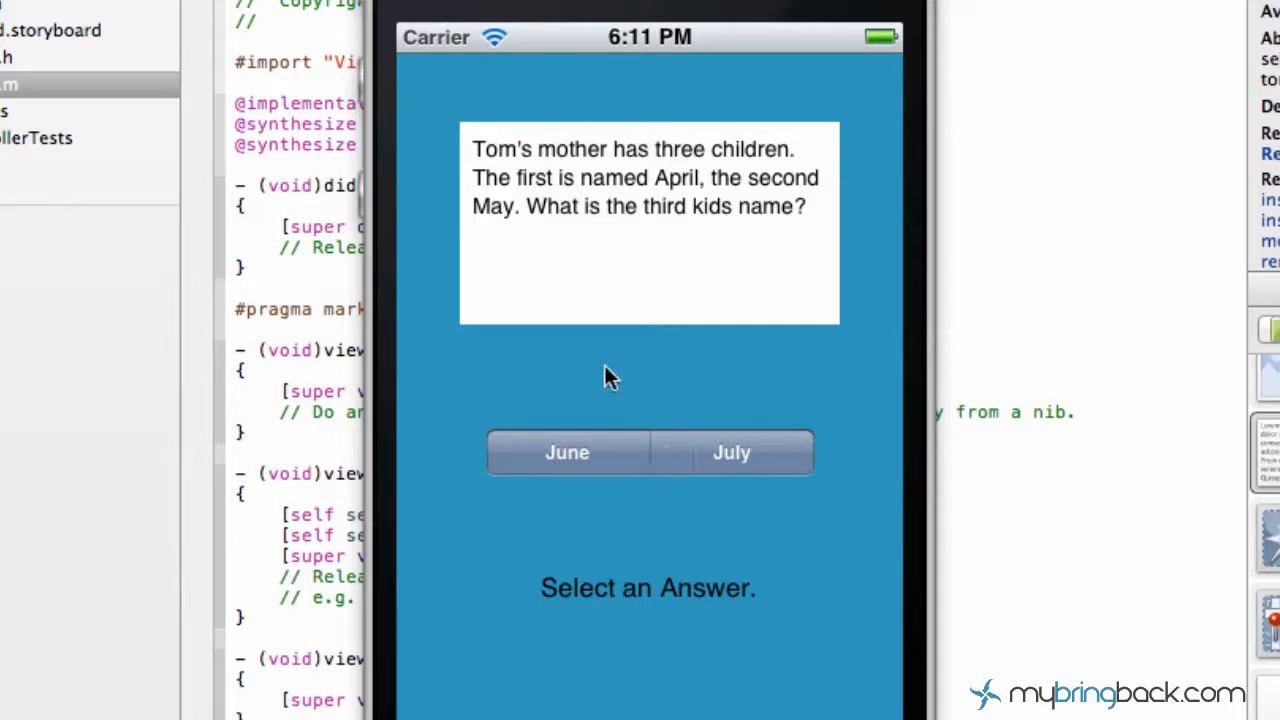
pyautogui.moveTo(708, 244)
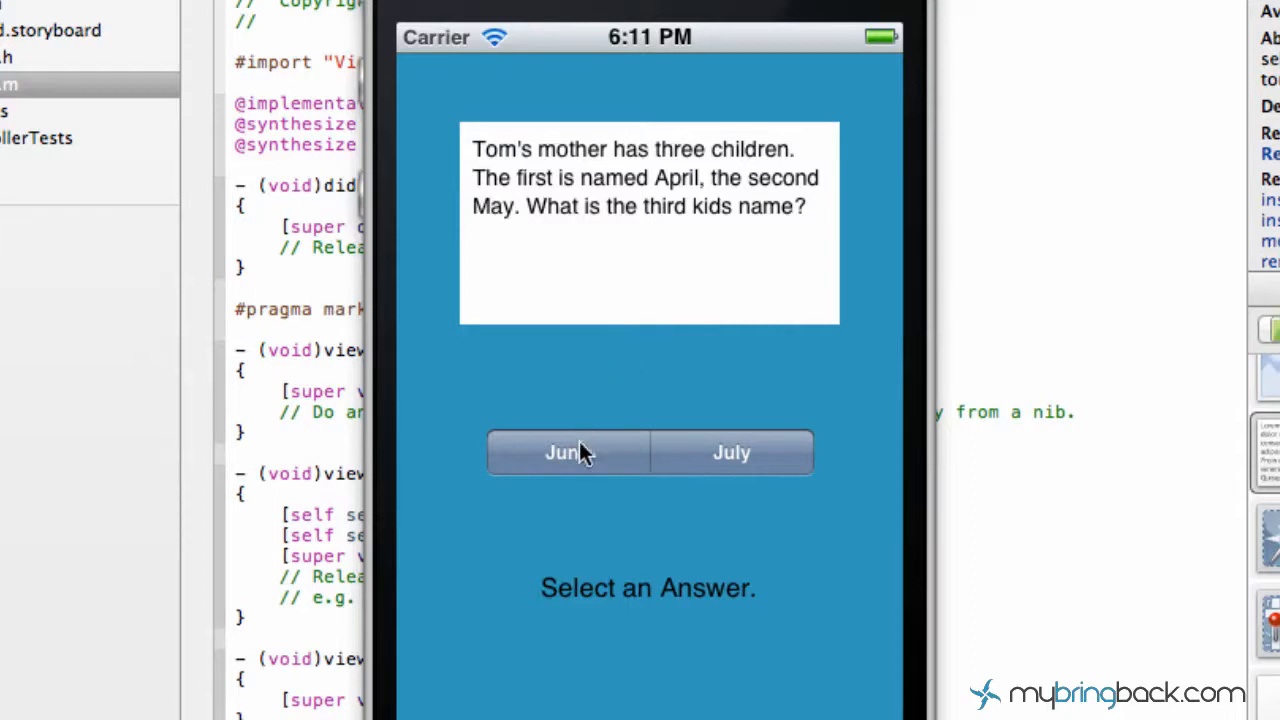
pyautogui.moveTo(578, 462)
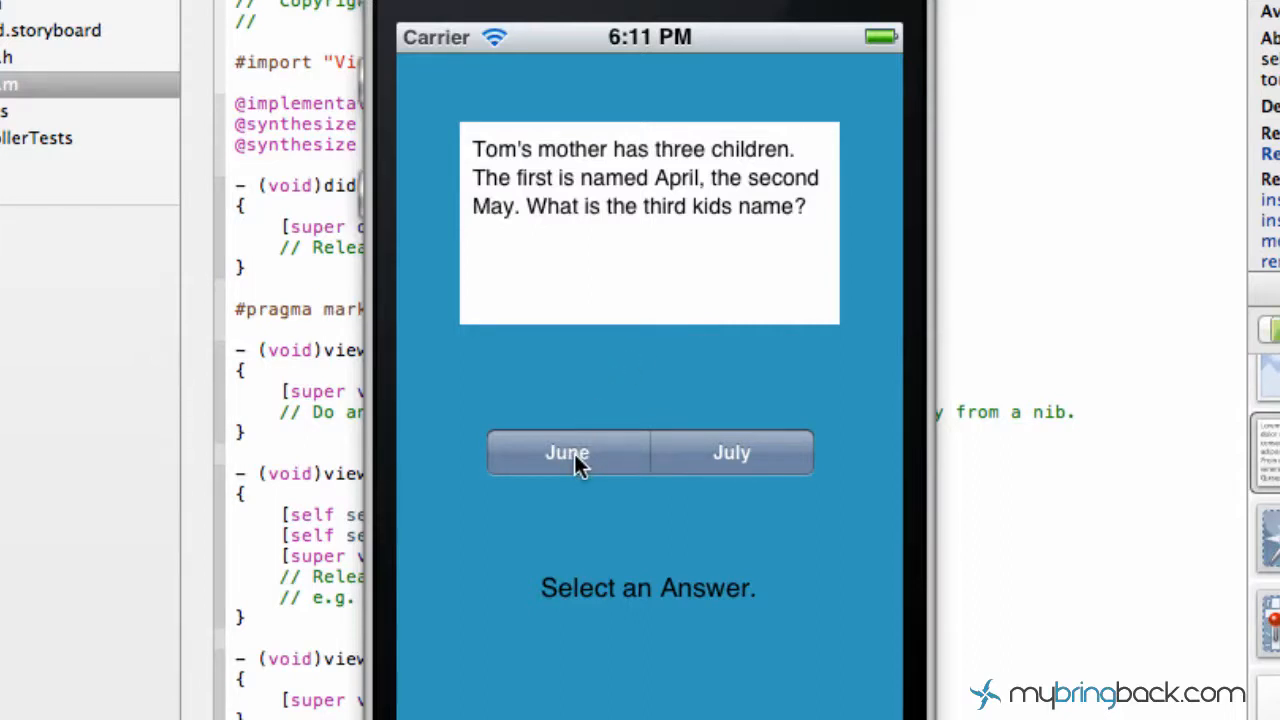
pyautogui.click(568, 452)
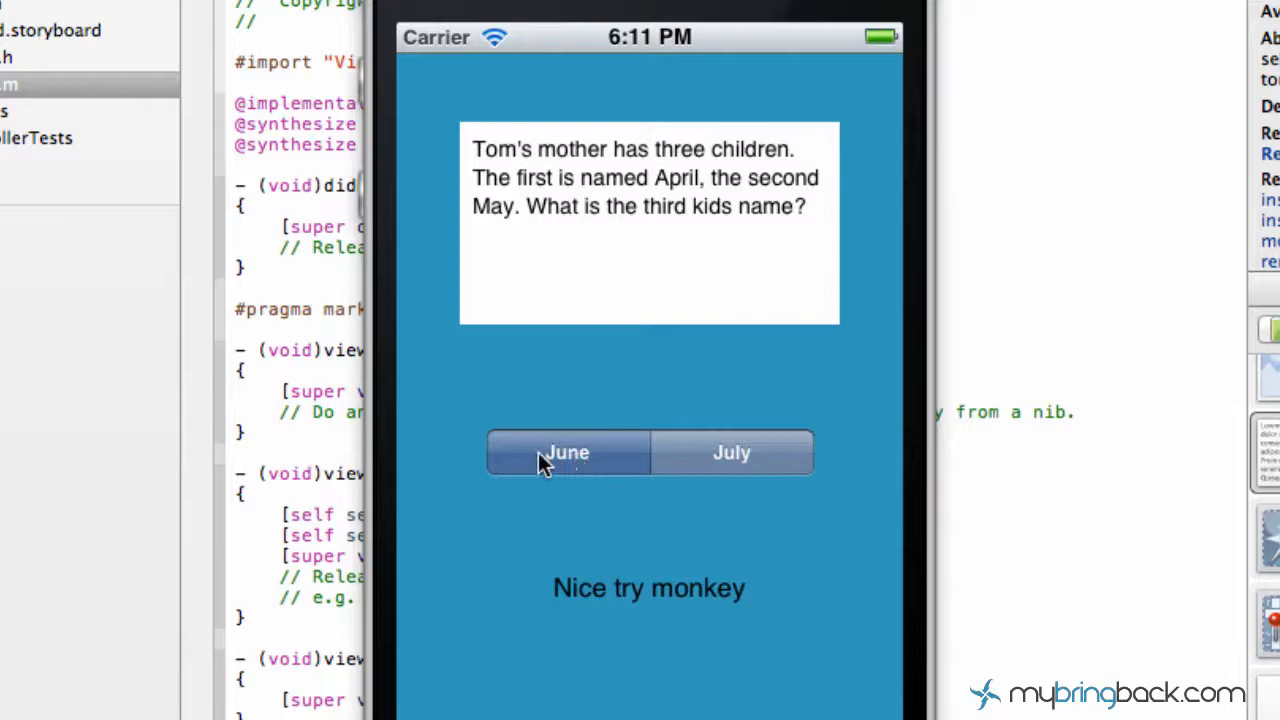
pyautogui.moveTo(568, 458)
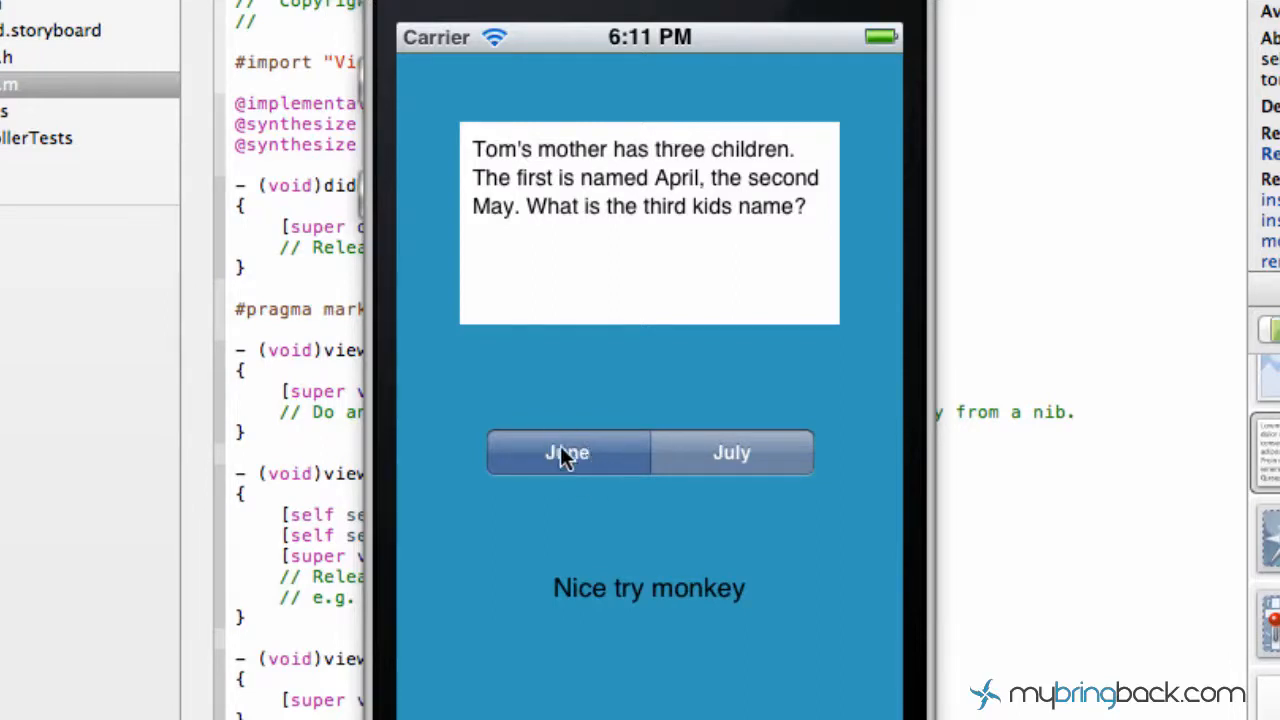
pyautogui.moveTo(704, 598)
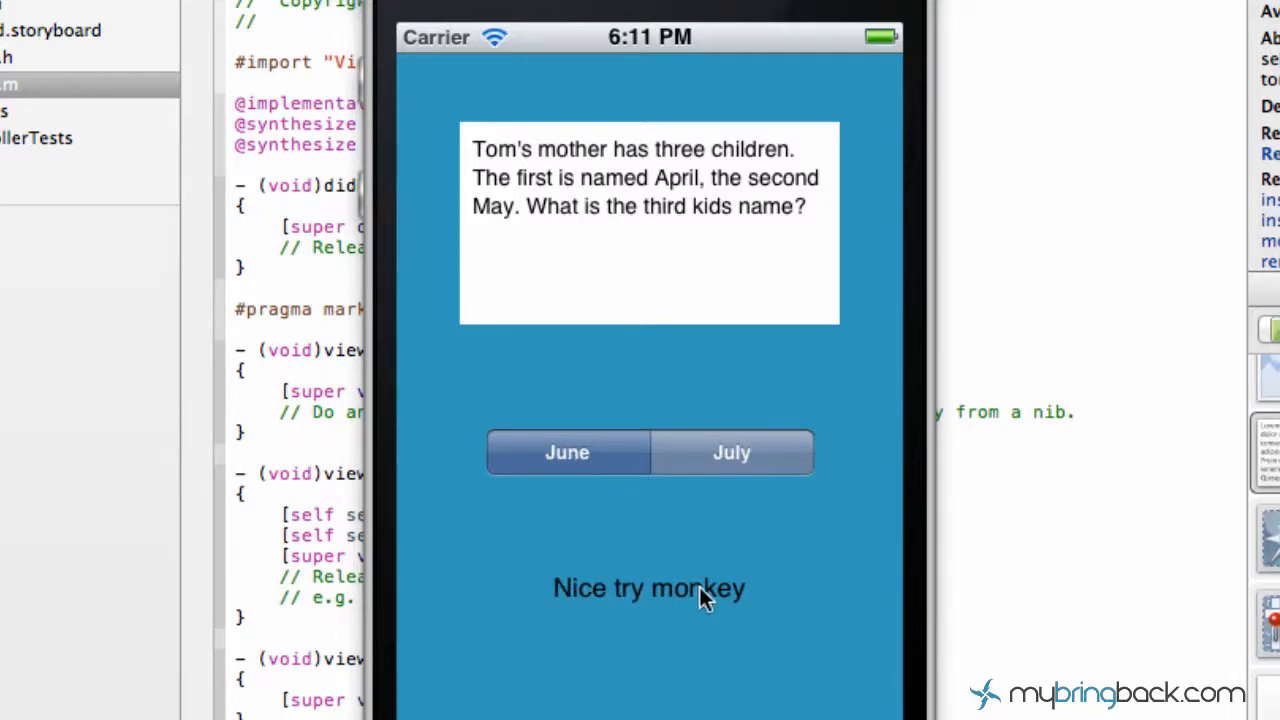
pyautogui.moveTo(700, 528)
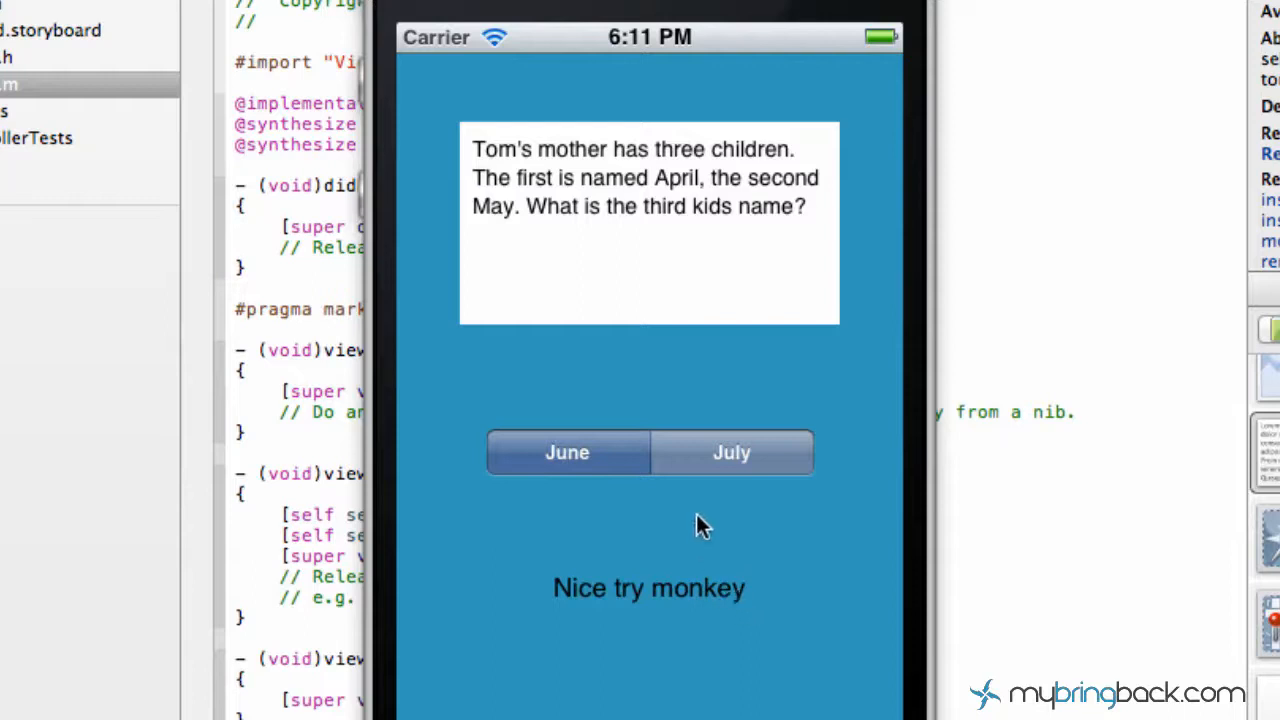
pyautogui.click(732, 452)
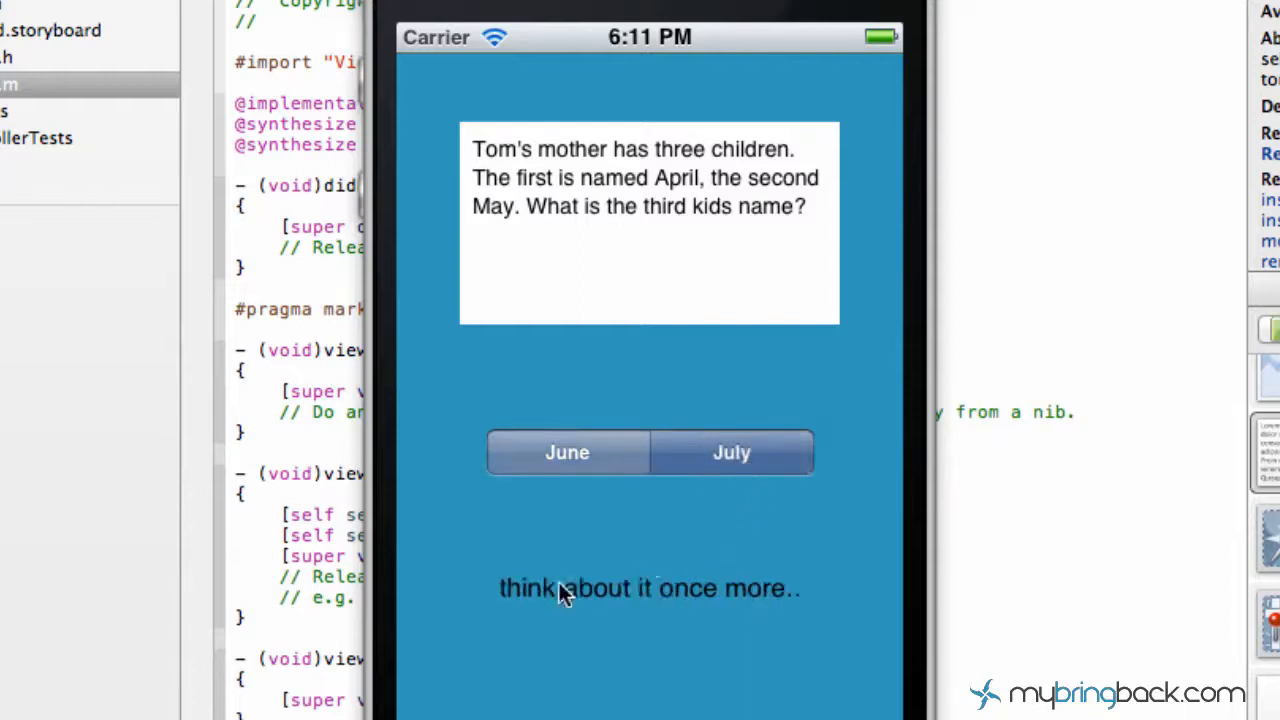
pyautogui.moveTo(480, 590)
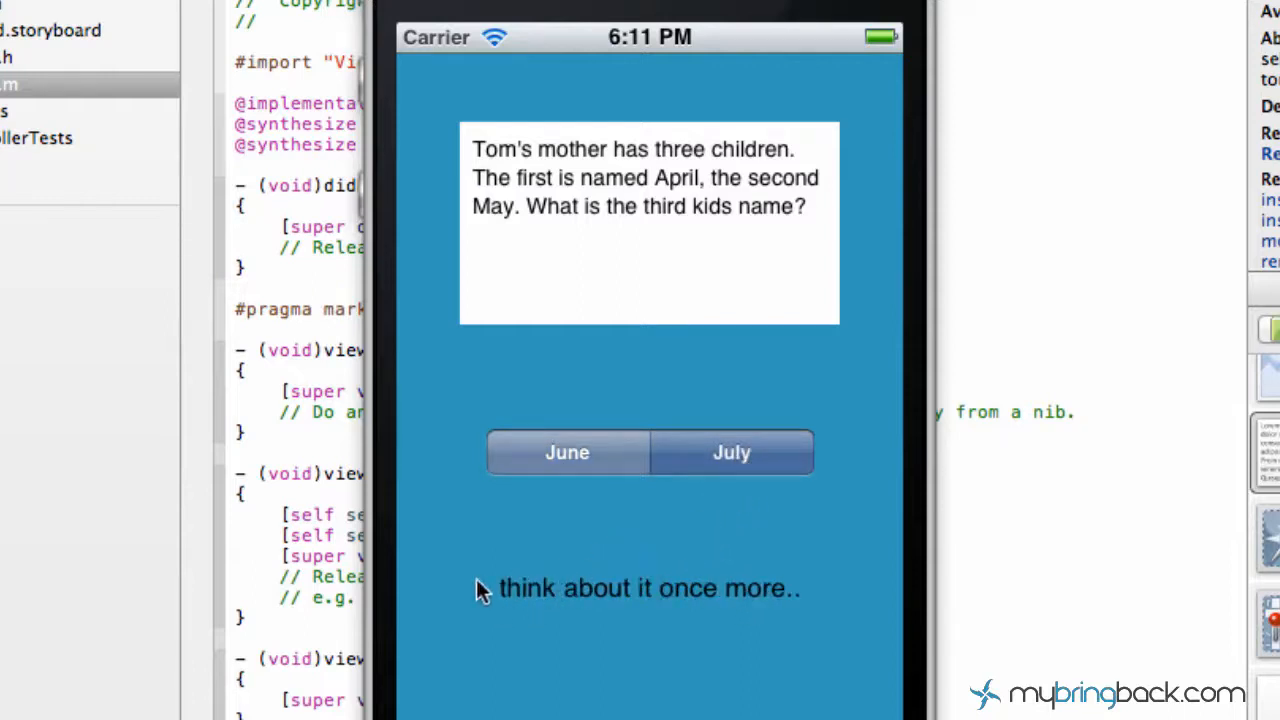
pyautogui.moveTo(820, 590)
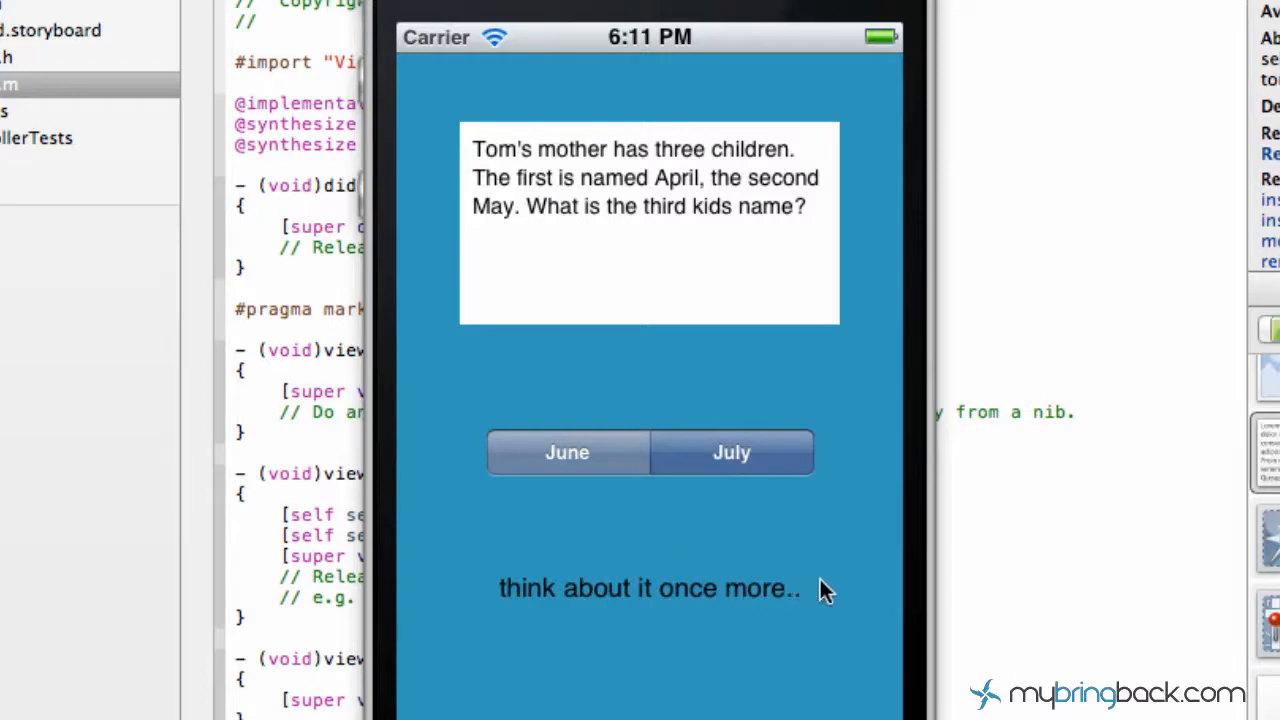